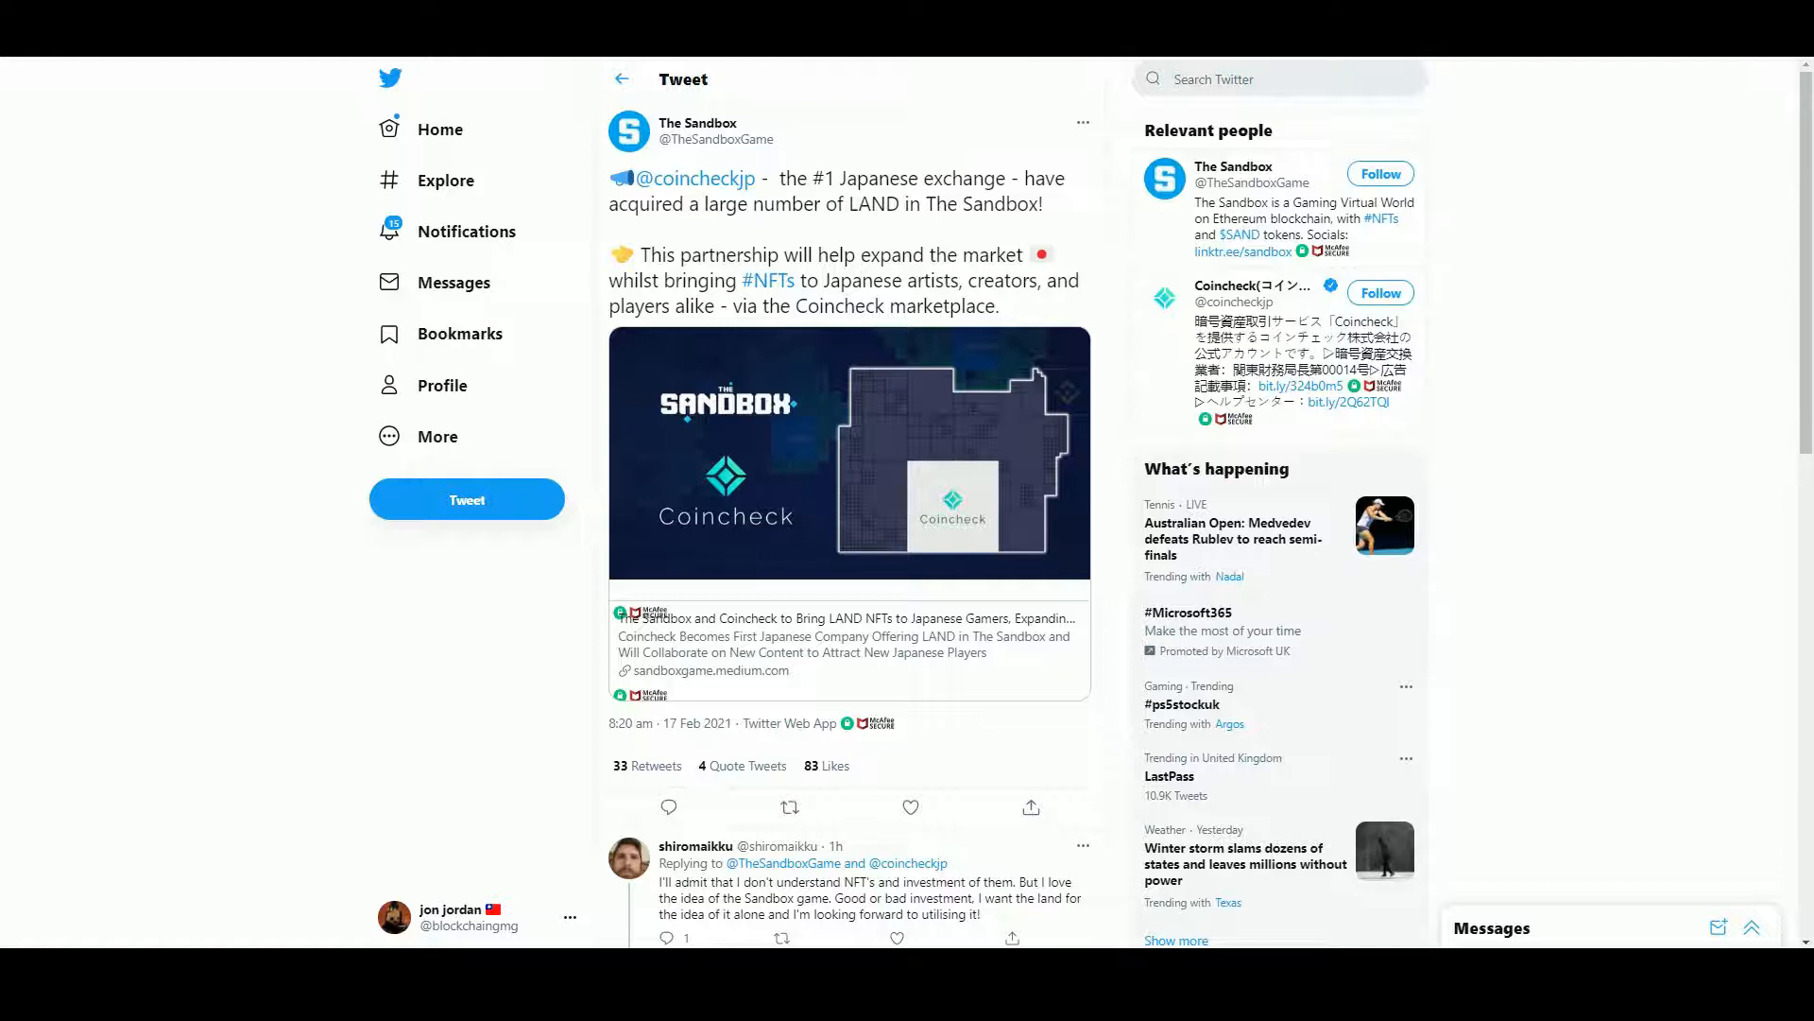
mouse_move(637, 686)
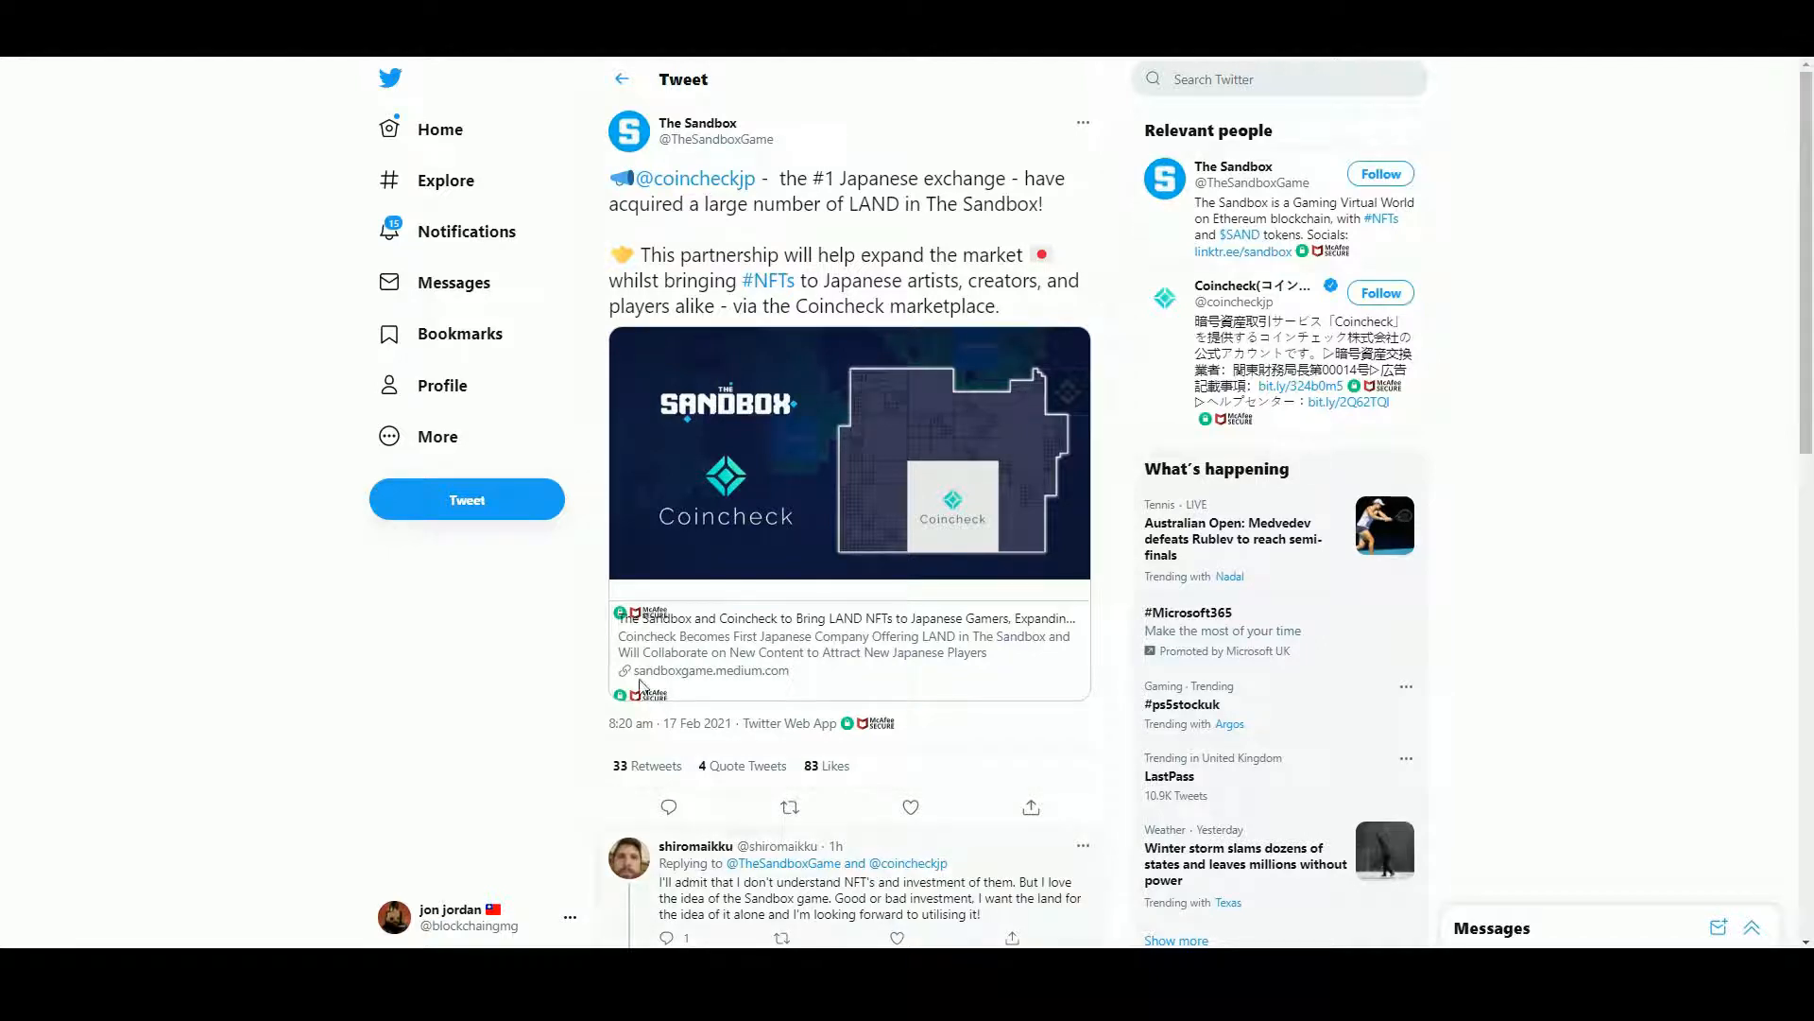
Open The Sandbox's linked Medium article on the Coincheck LAND partnership
click(849, 635)
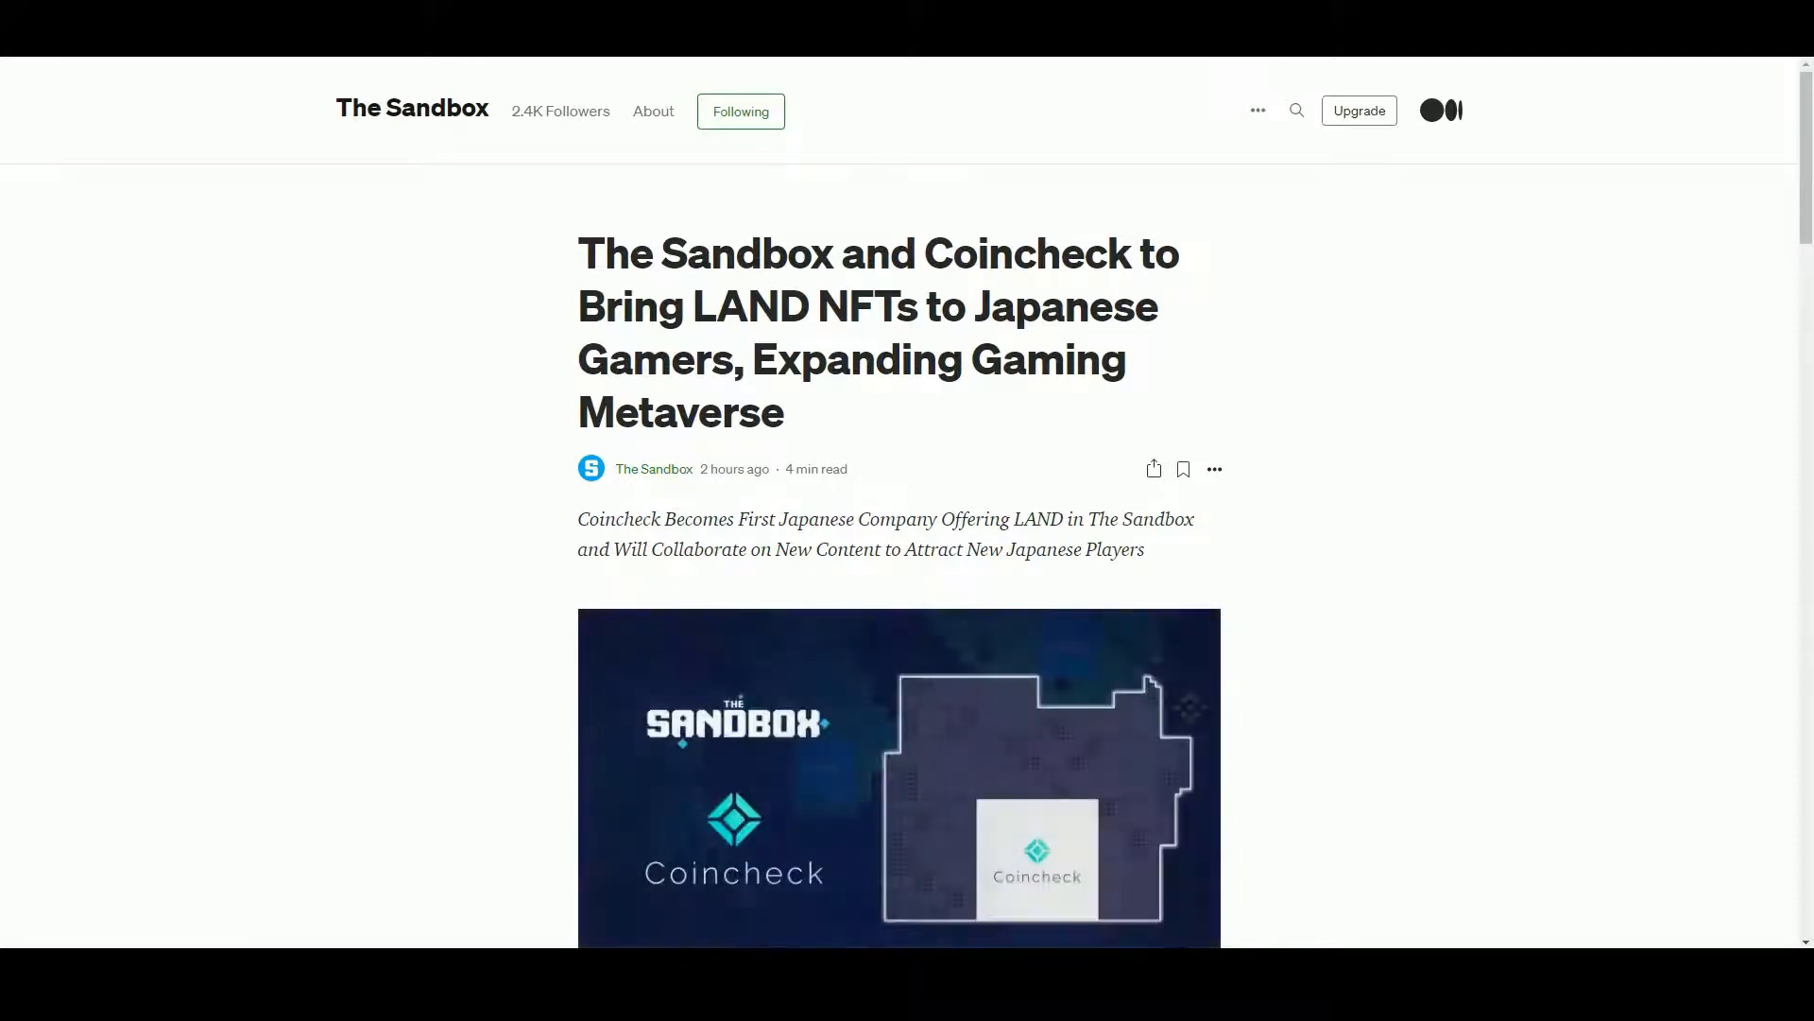
mouse_move(518, 525)
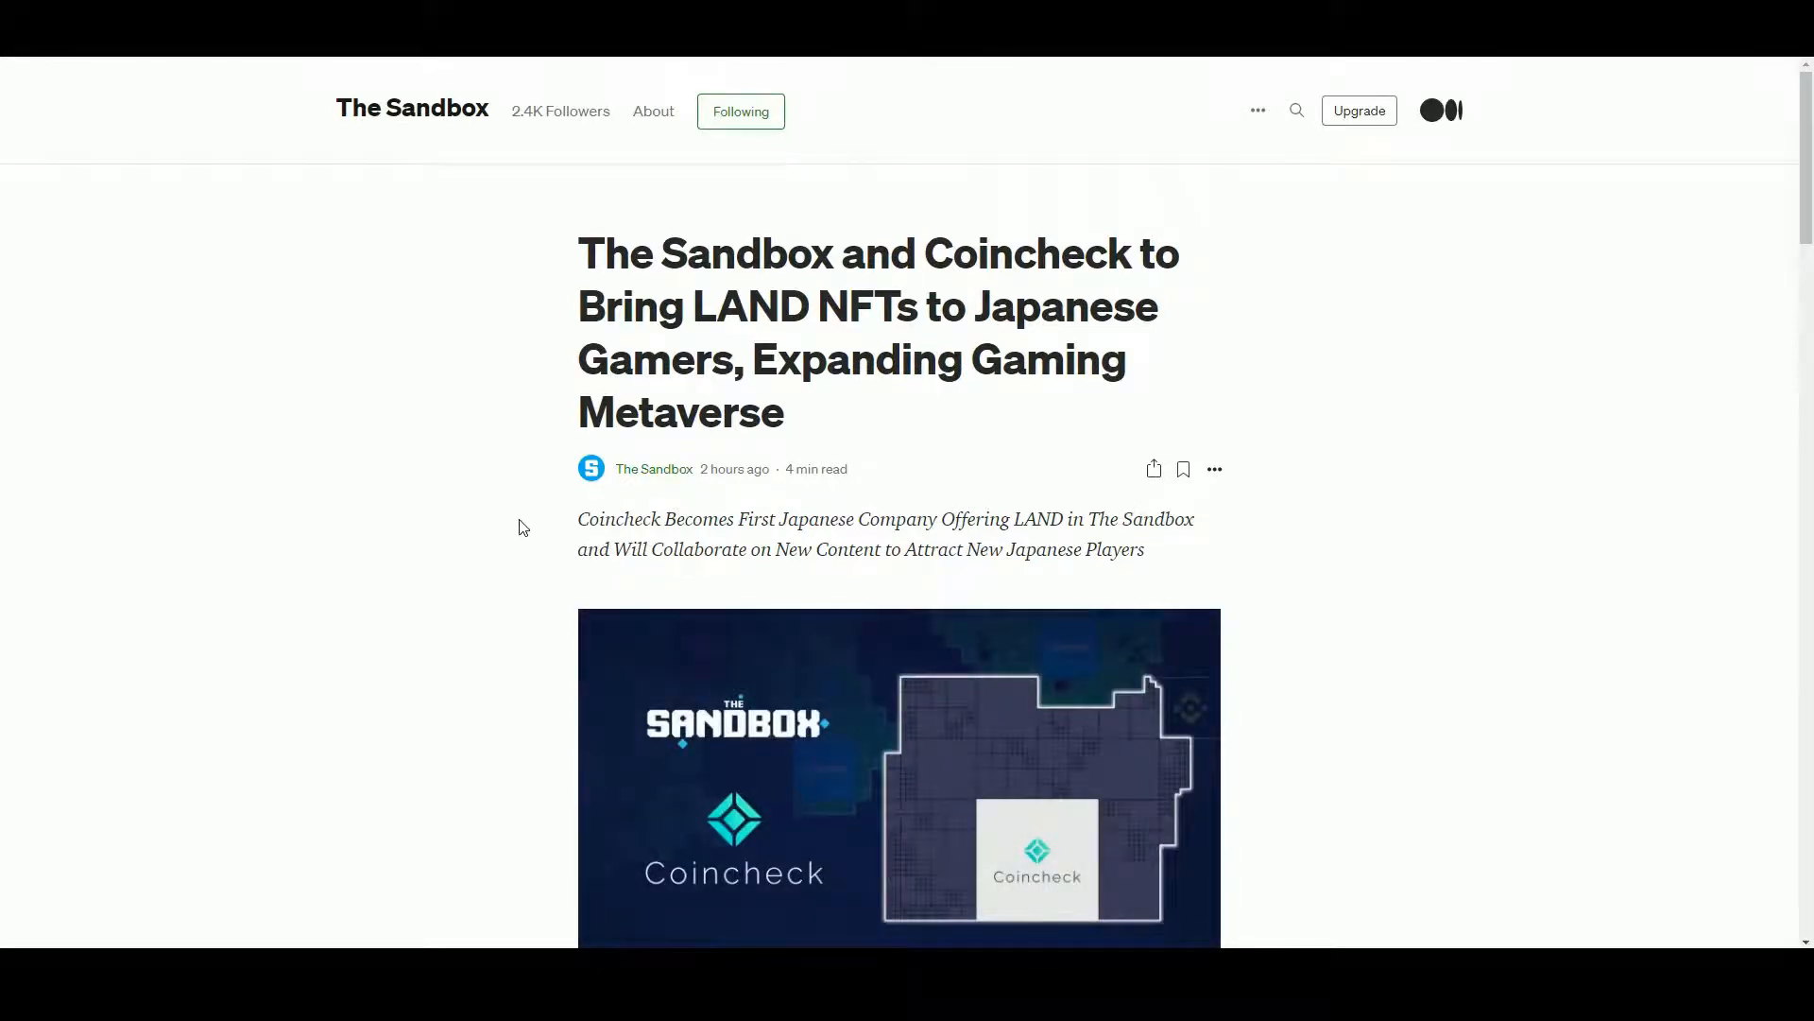
scroll(down, 3)
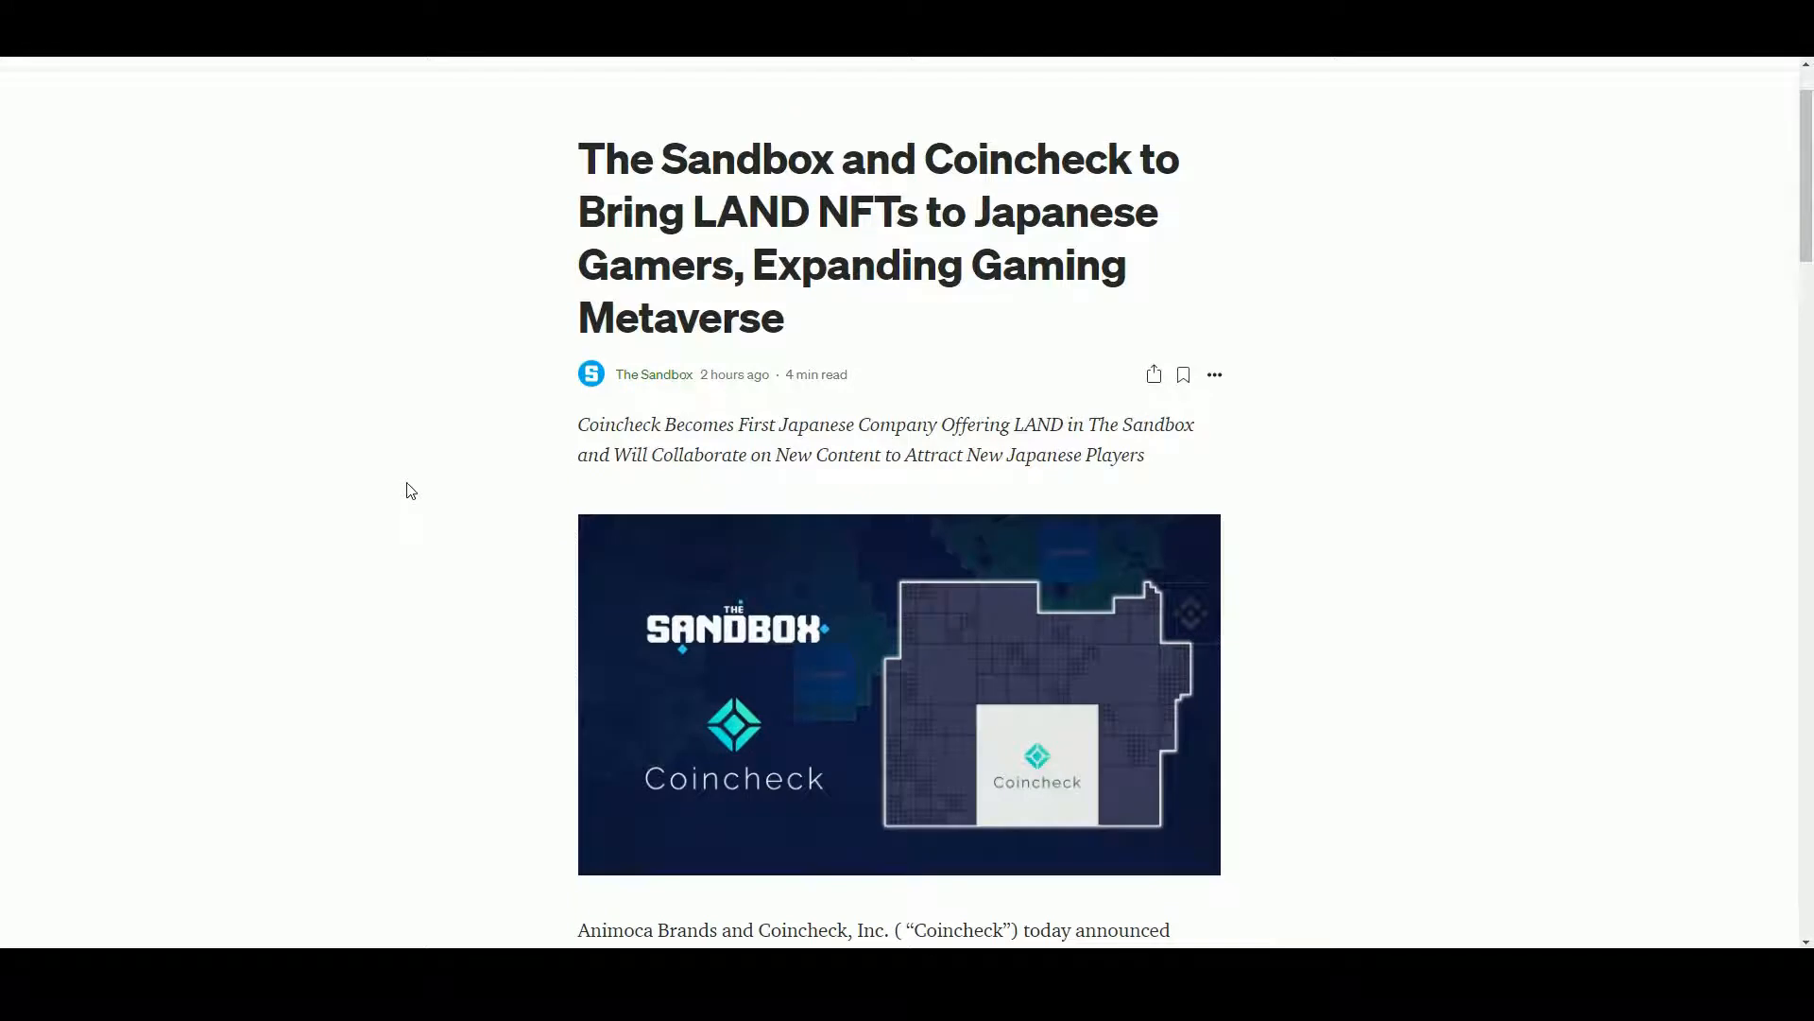
mouse_move(358, 497)
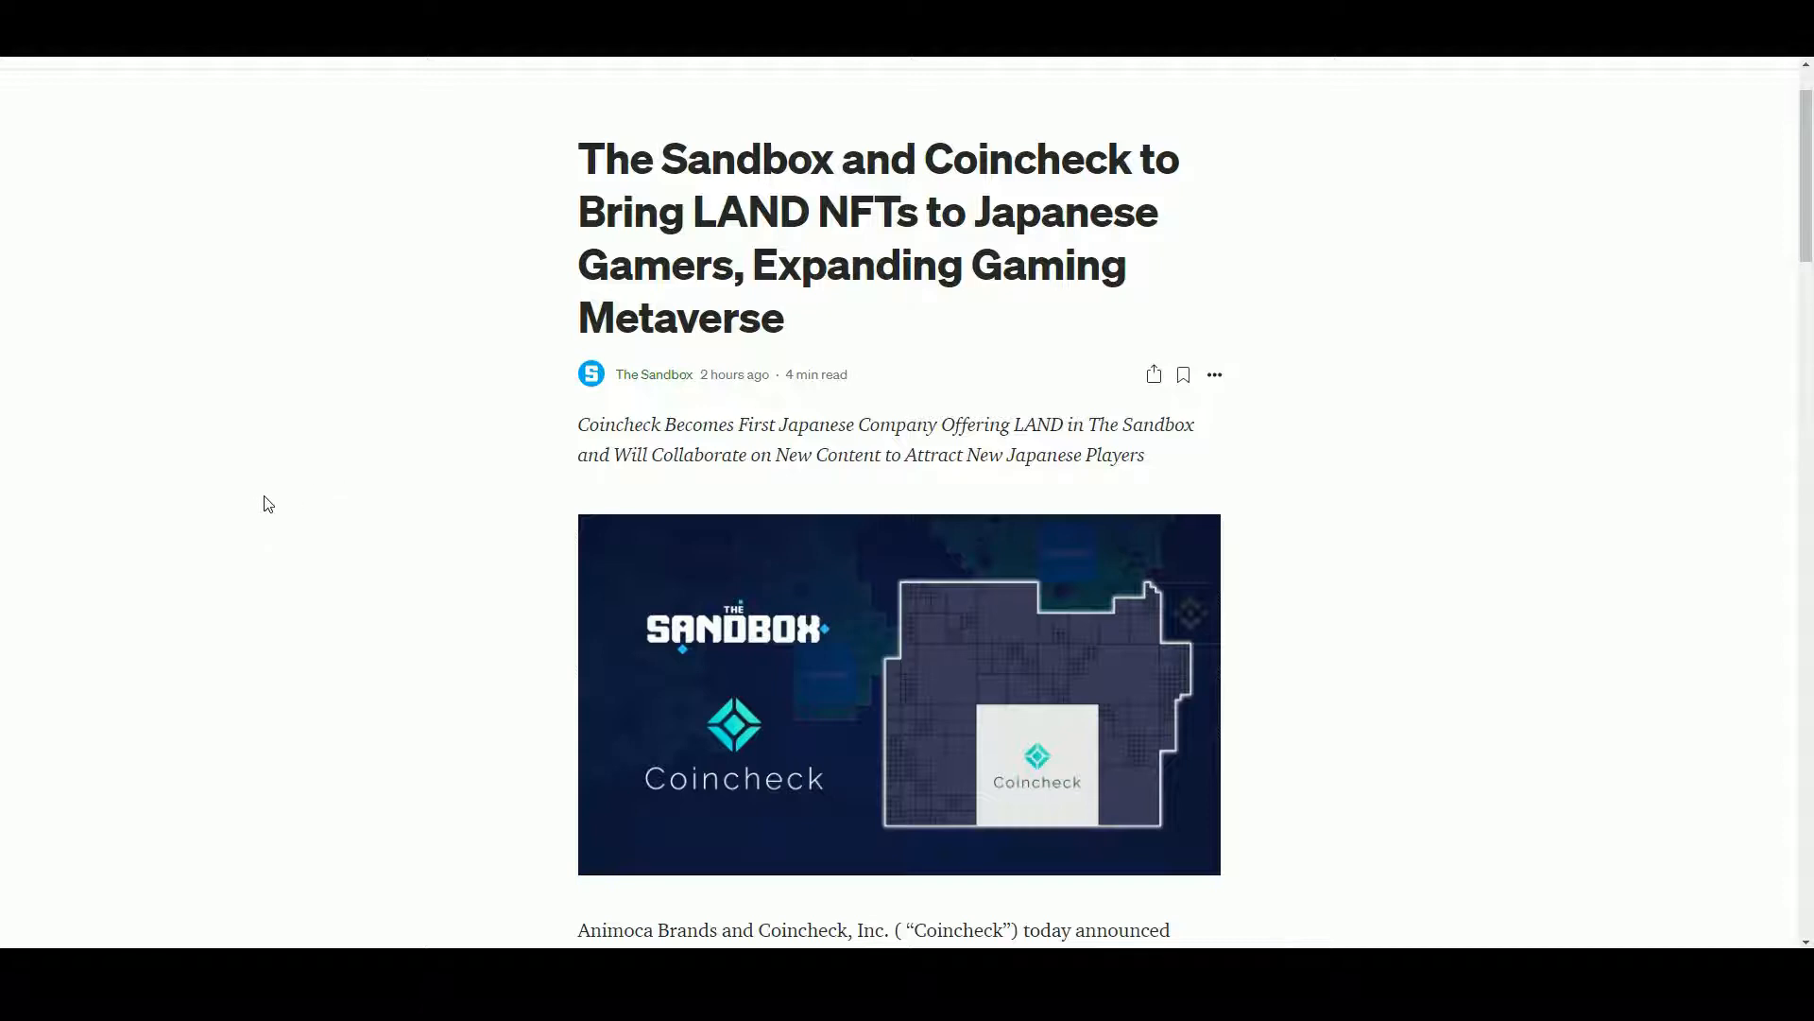
mouse_move(295, 531)
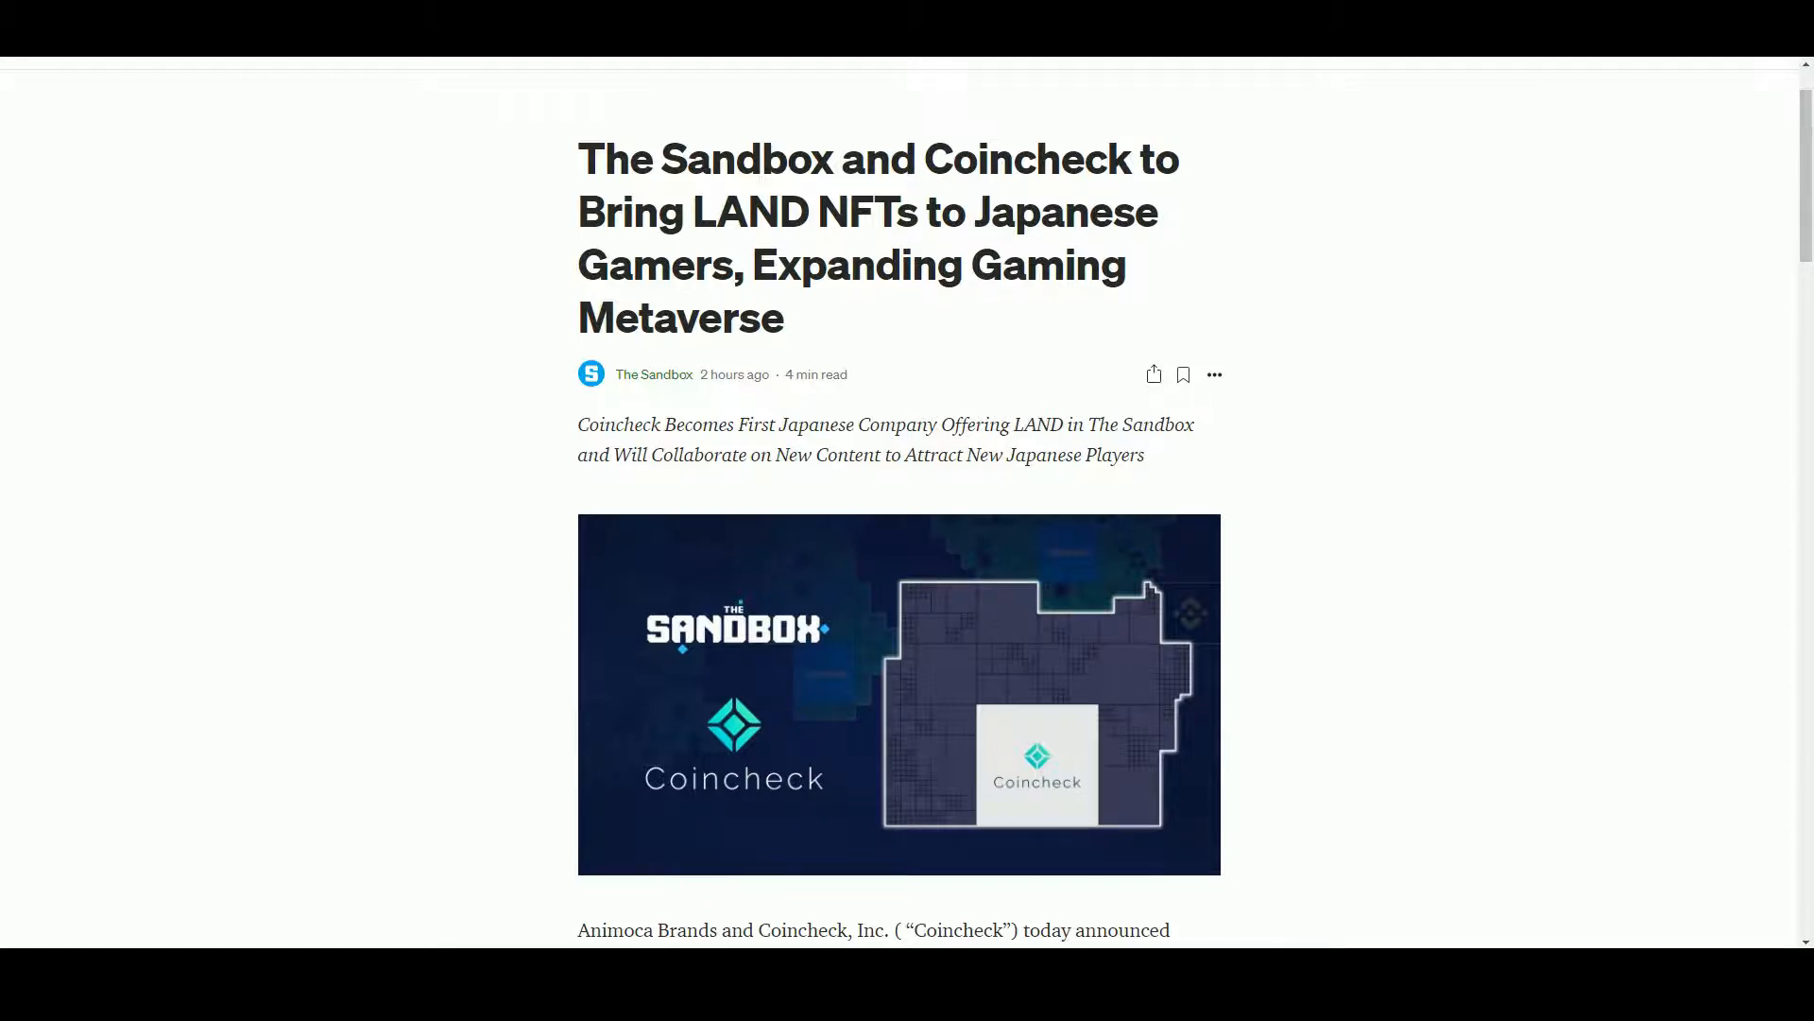
mouse_move(363, 563)
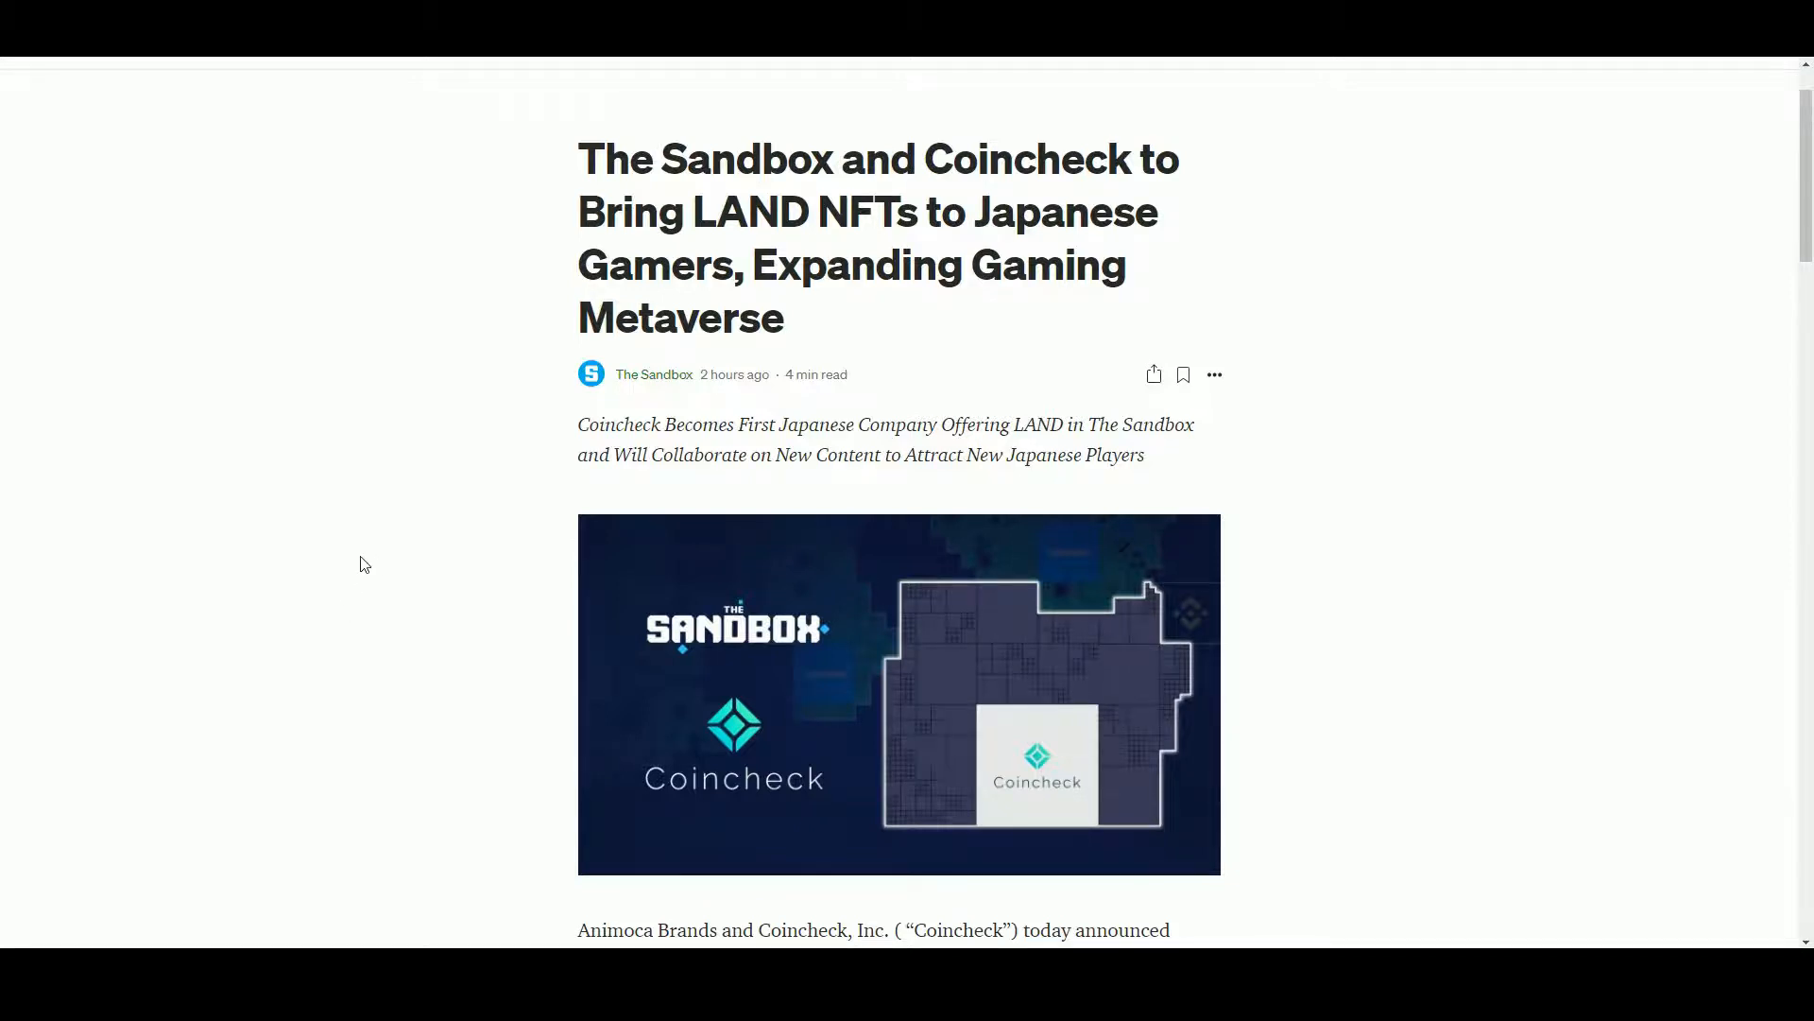
scroll(down, 3)
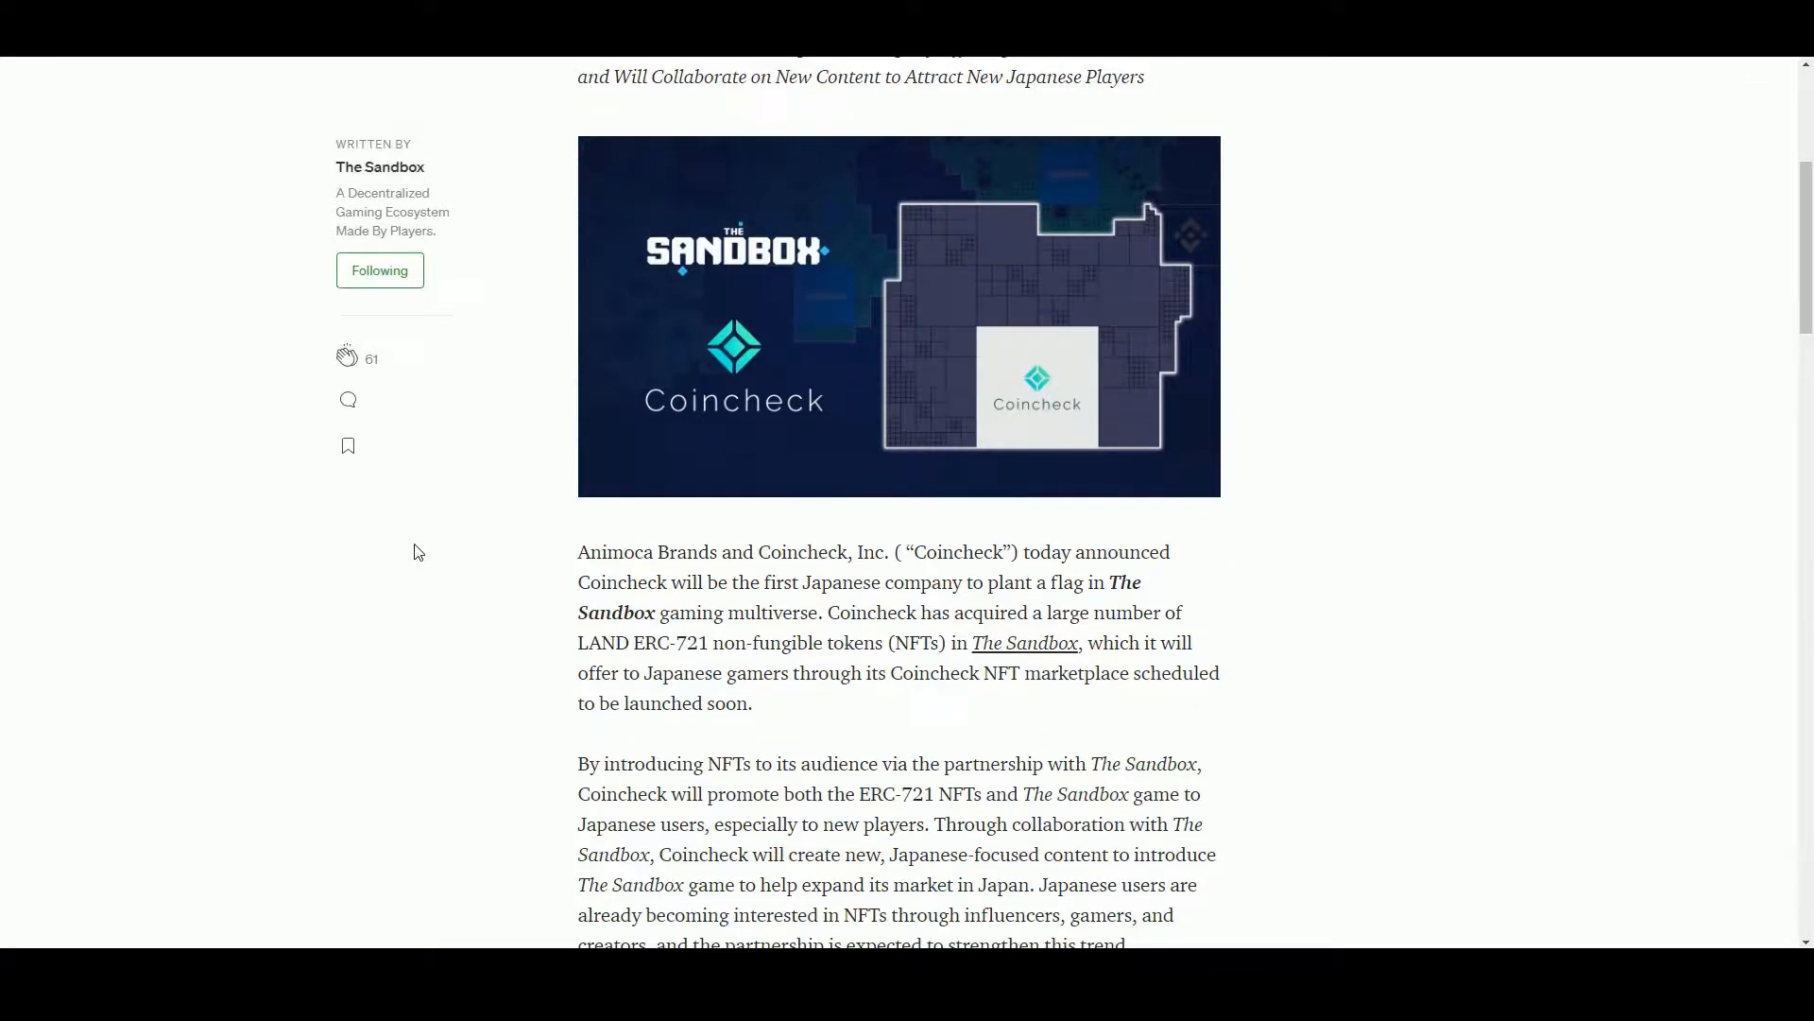
scroll(down, 3)
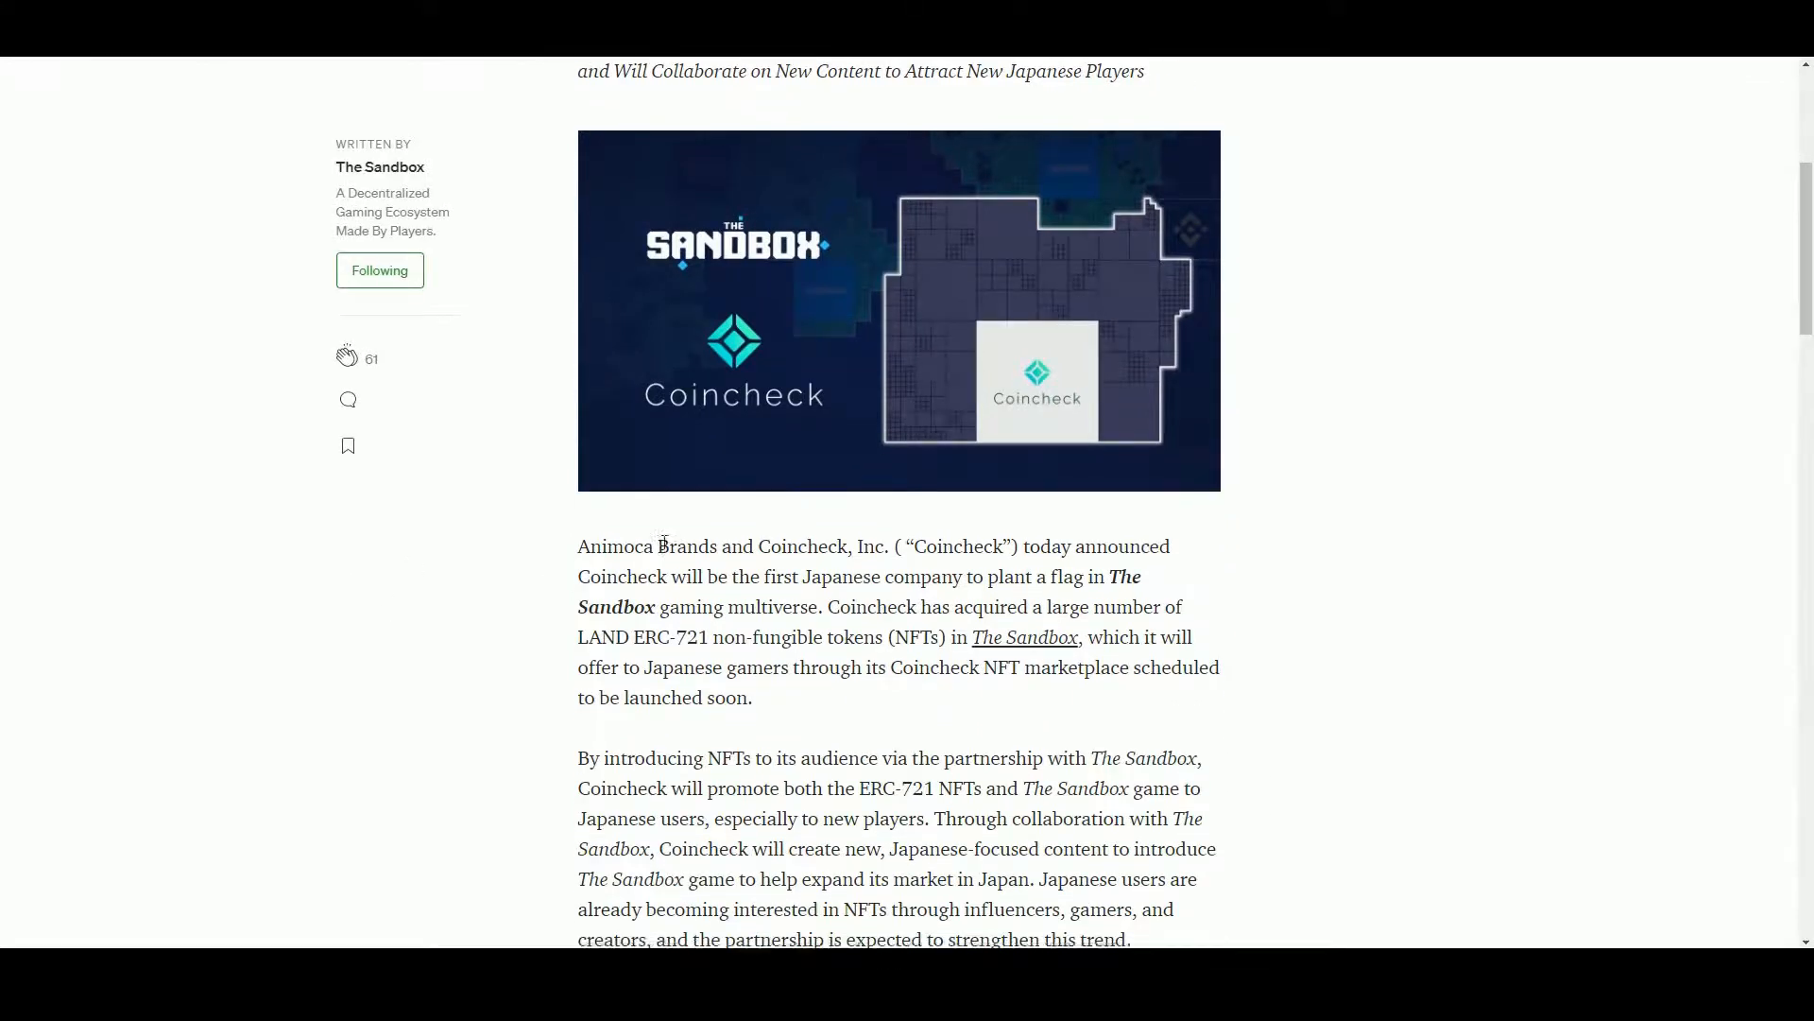
scroll(down, 3)
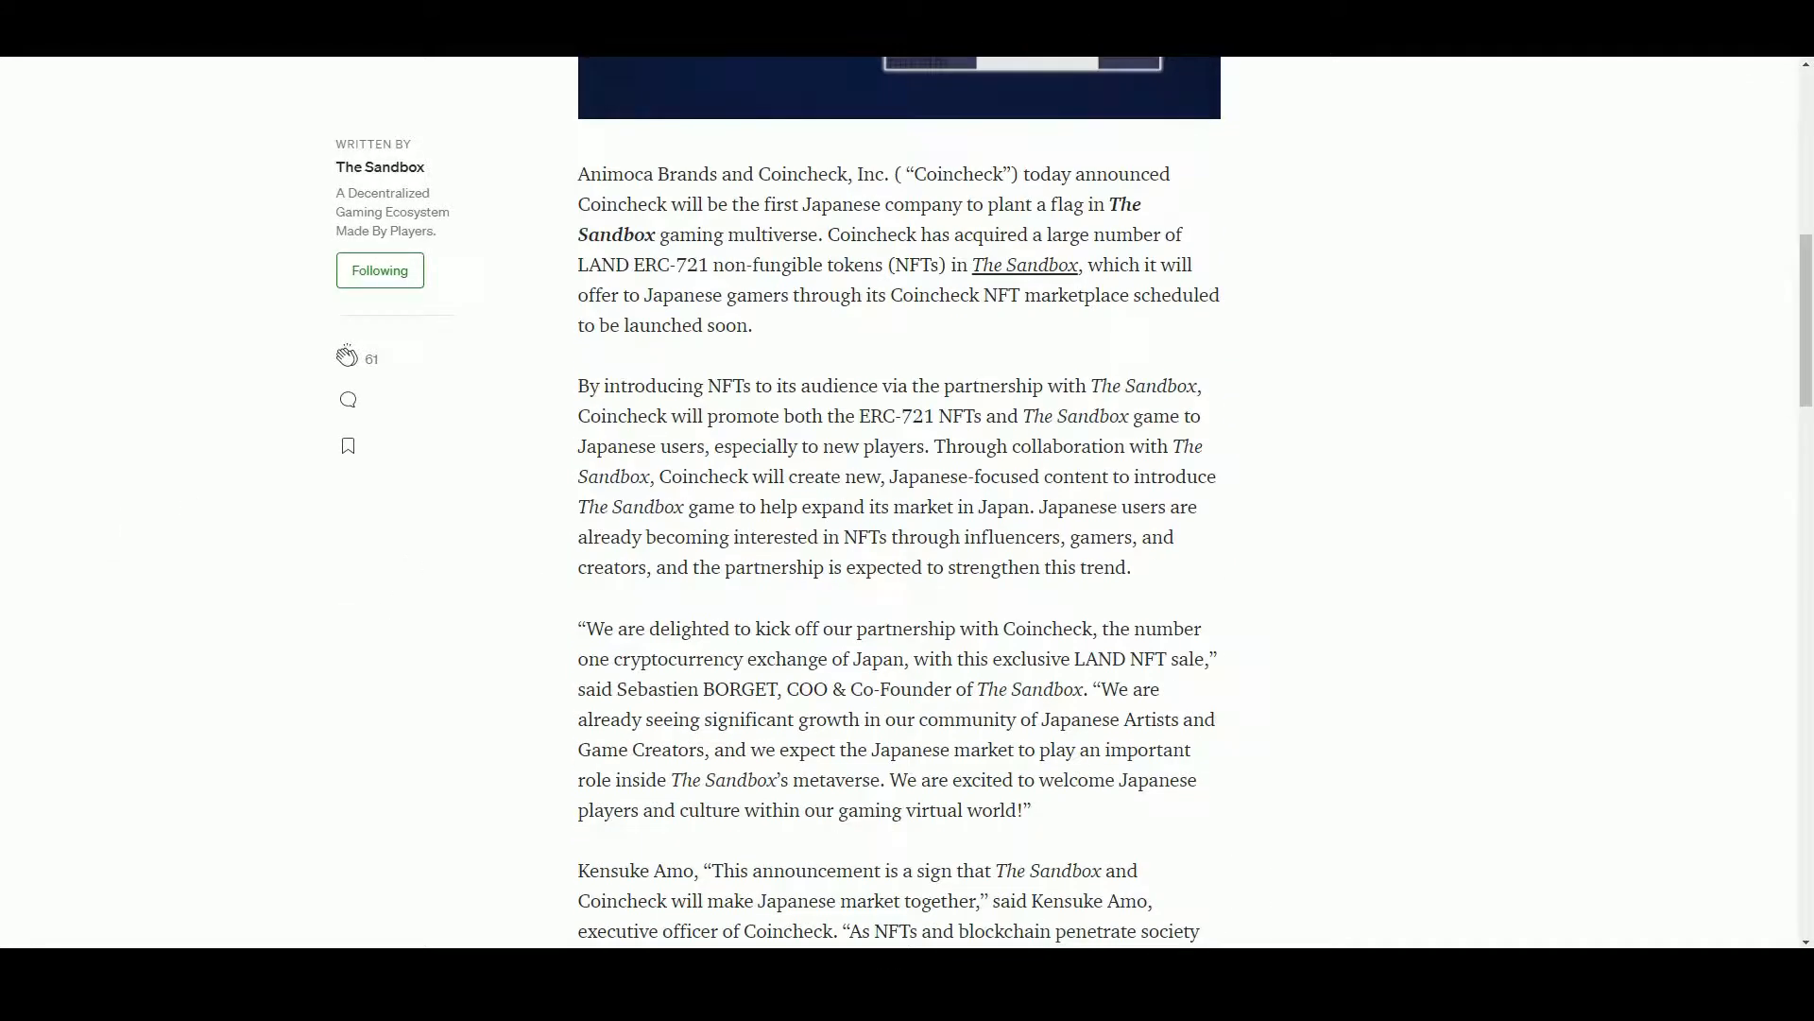
scroll(down, 3)
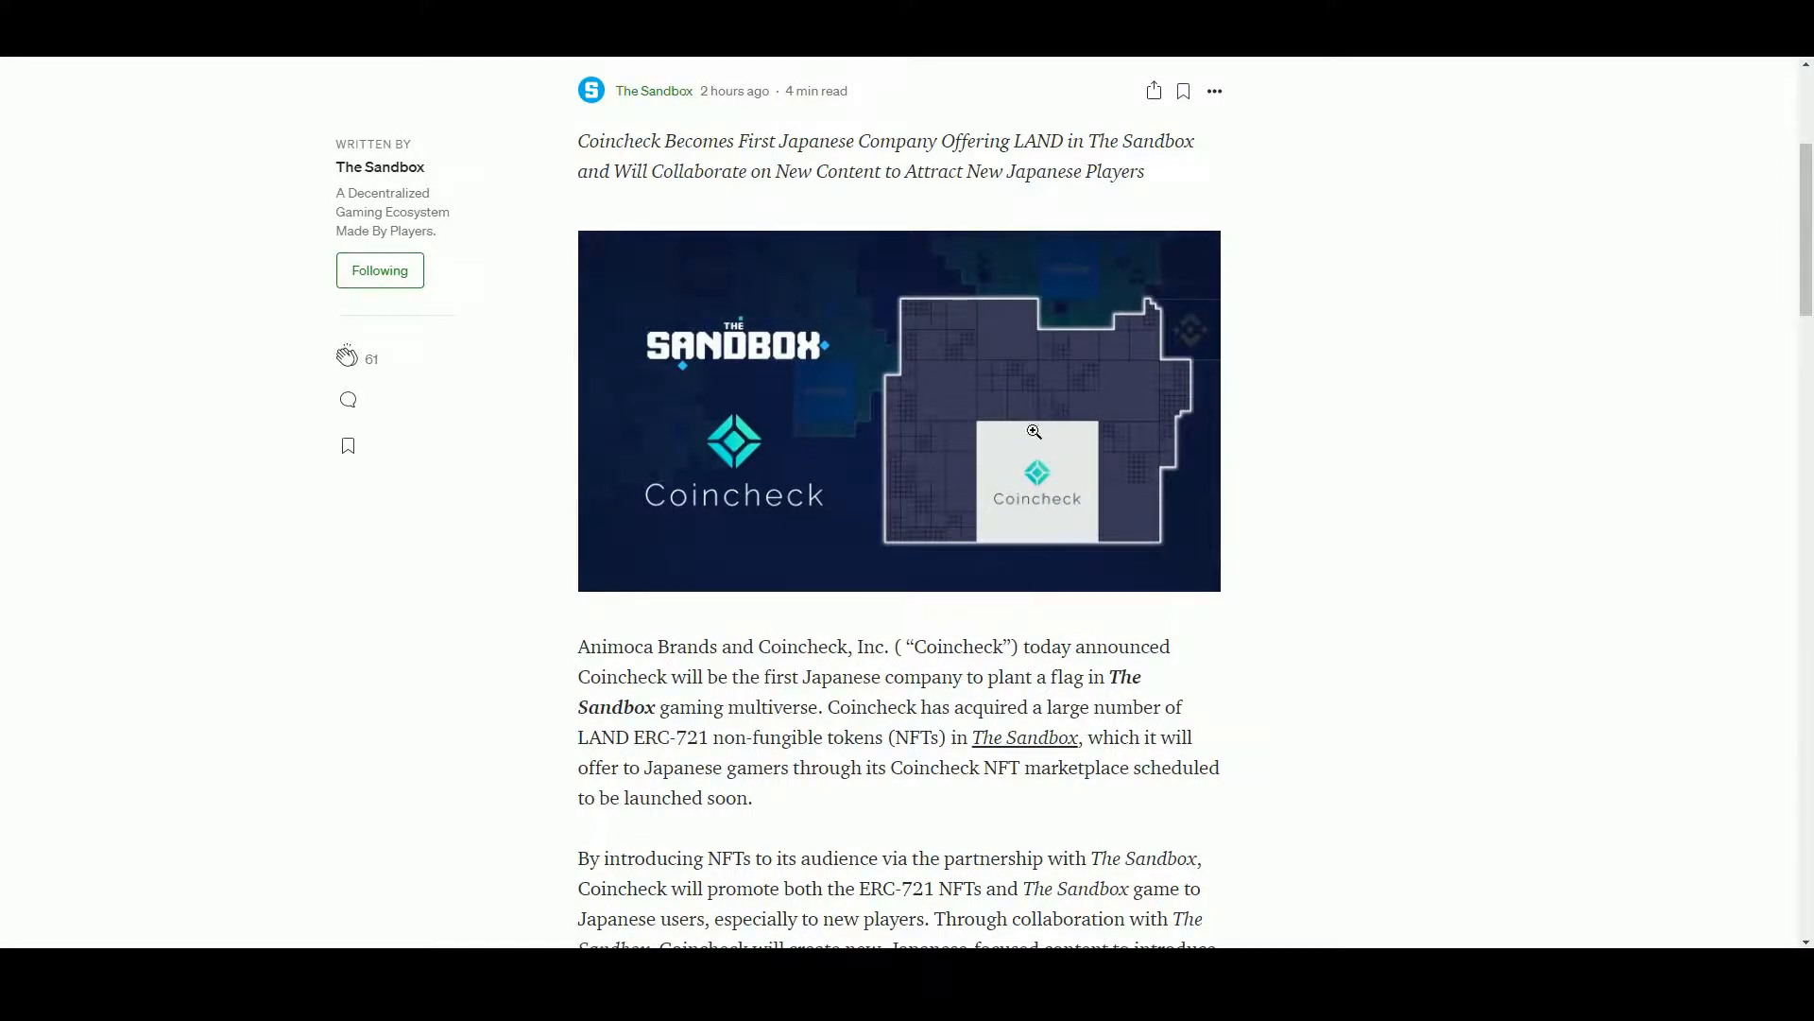
scroll(down, 3)
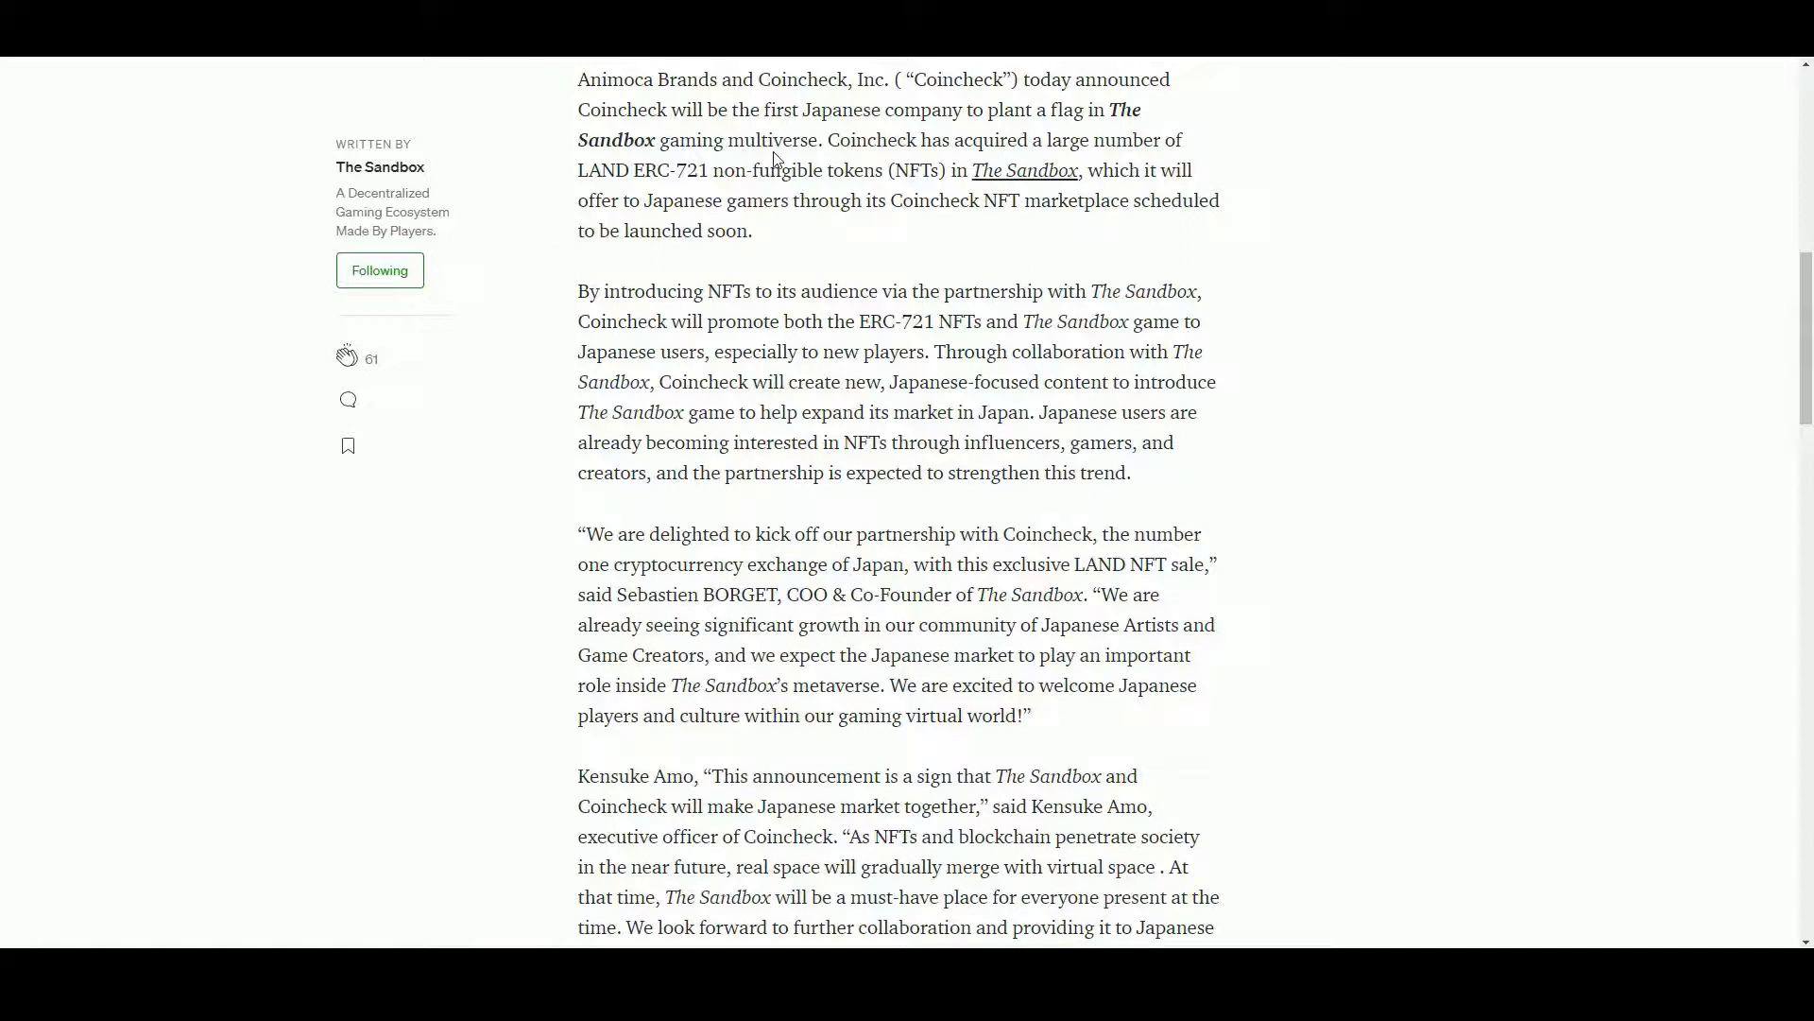
mouse_move(996, 158)
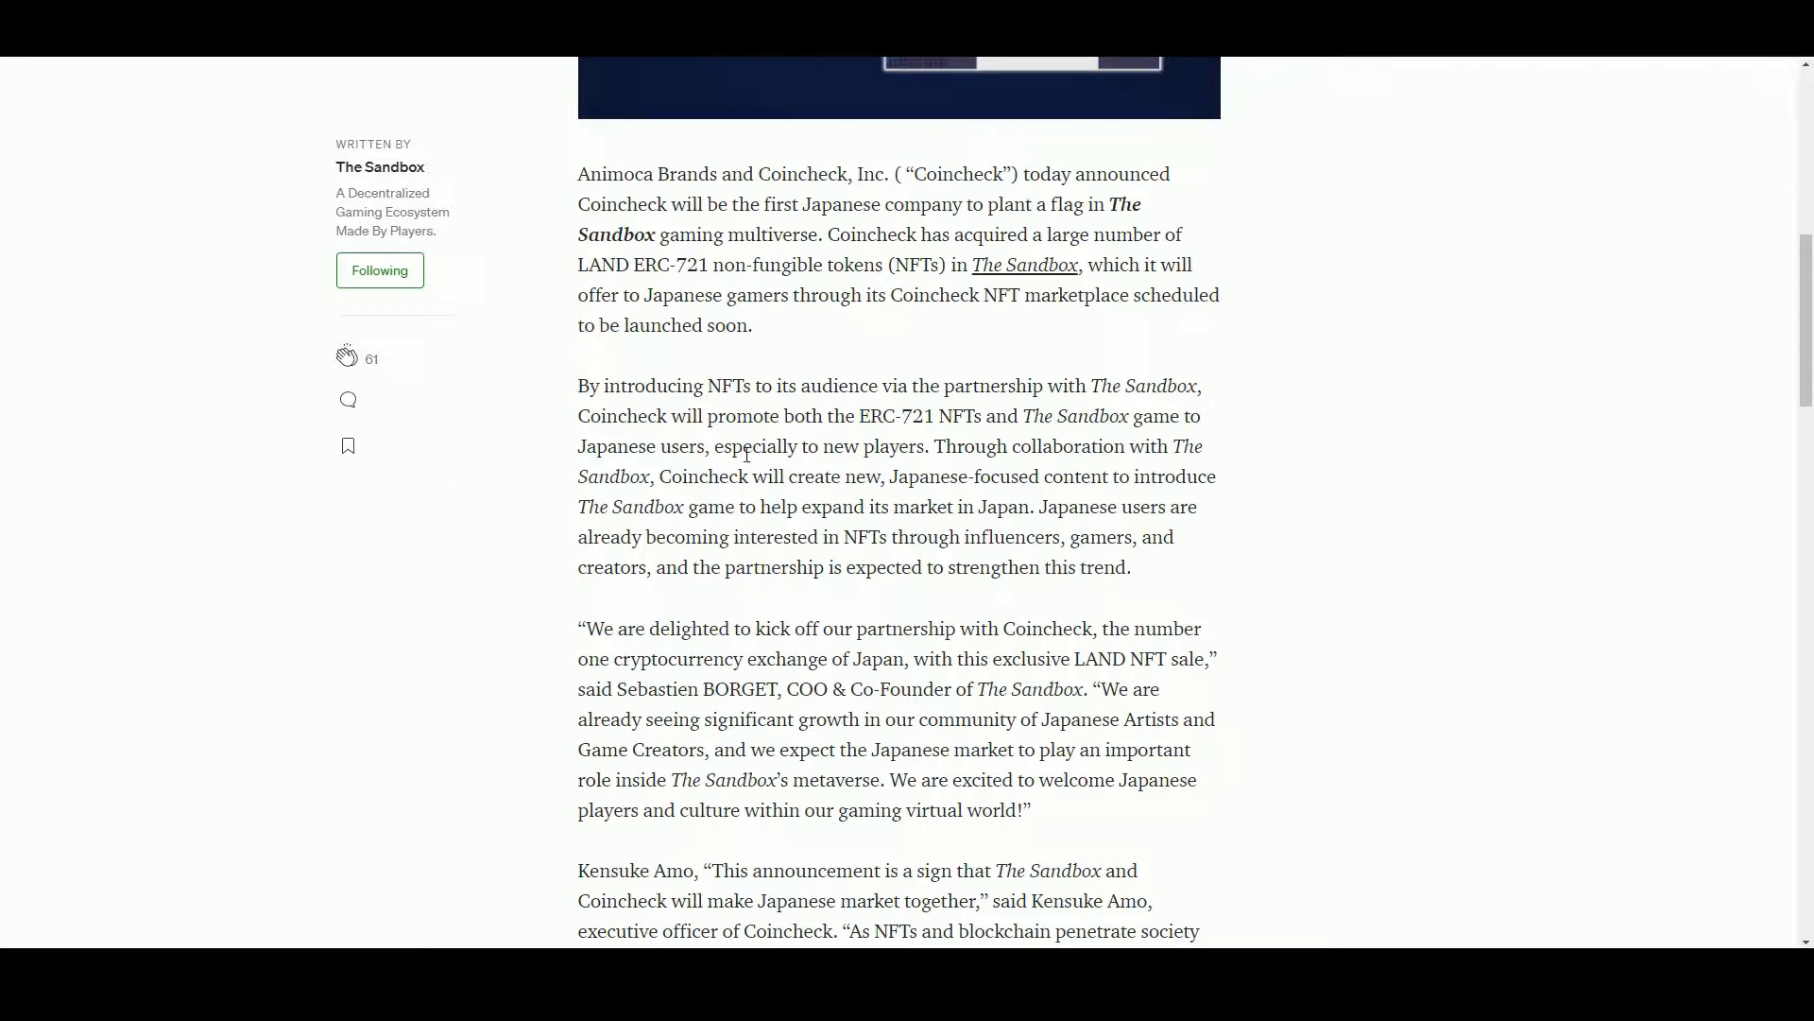
drag(661, 476, 972, 476)
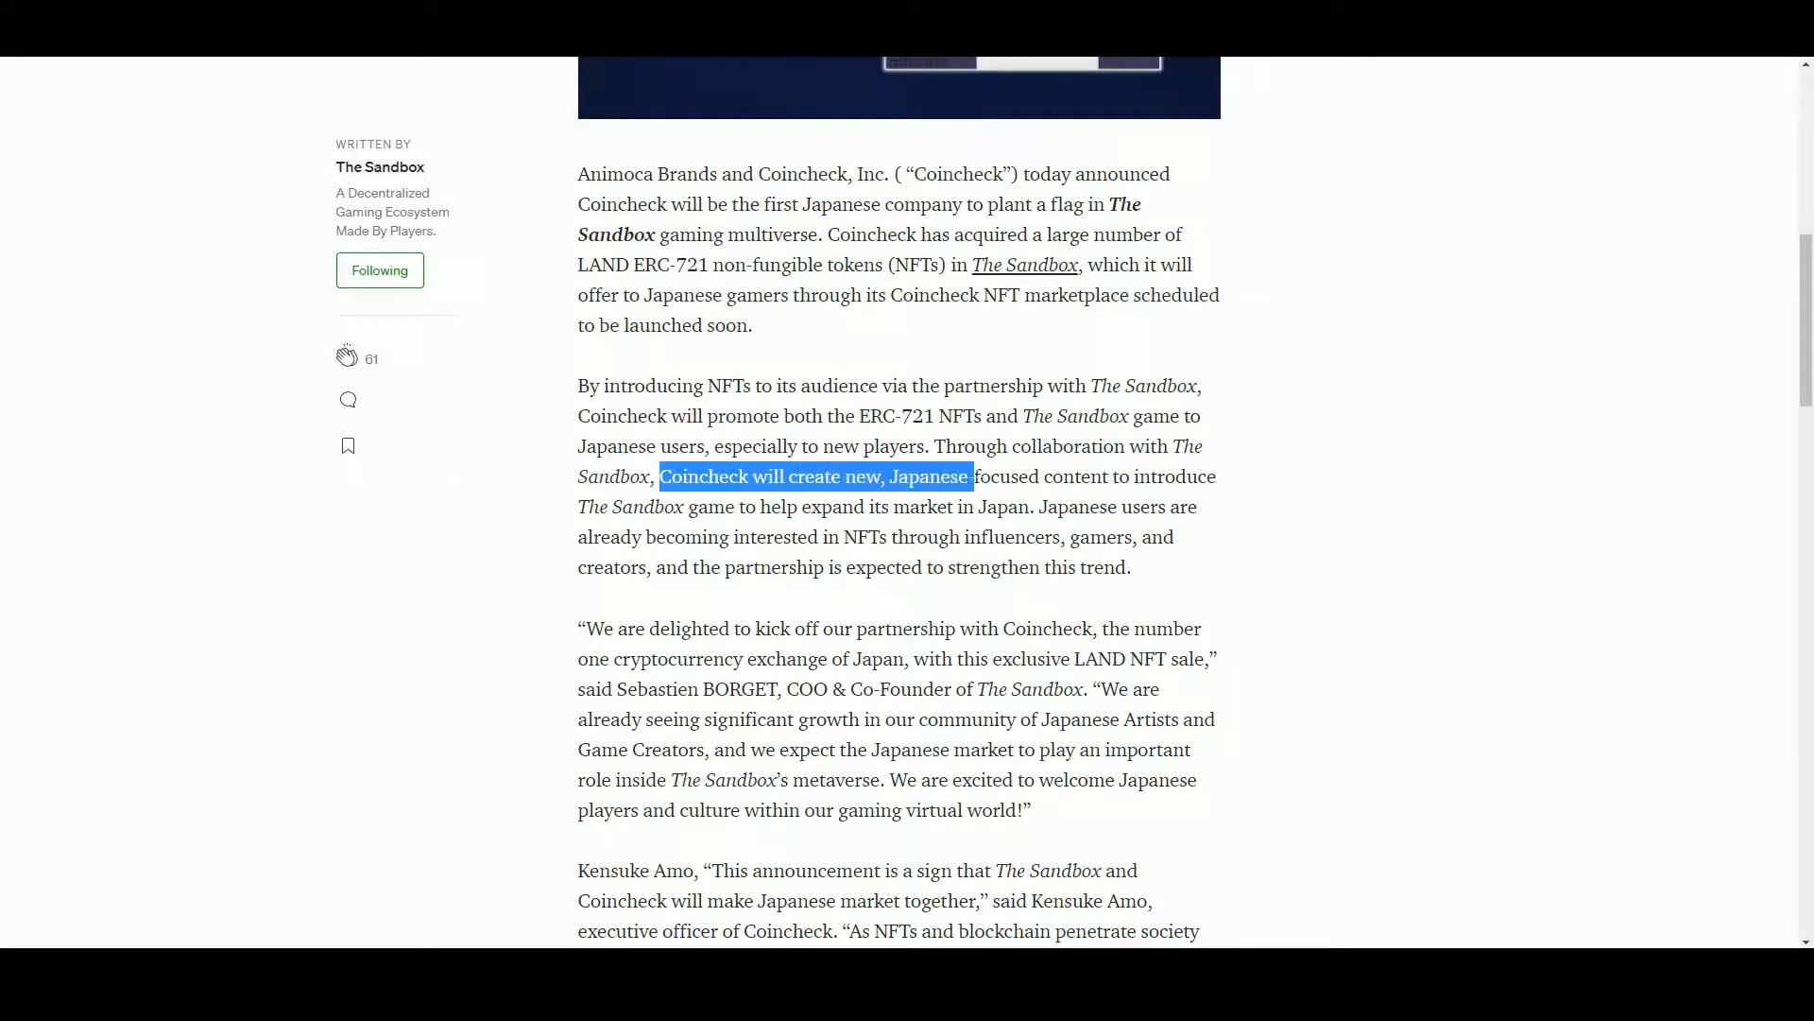
drag(971, 476, 1110, 477)
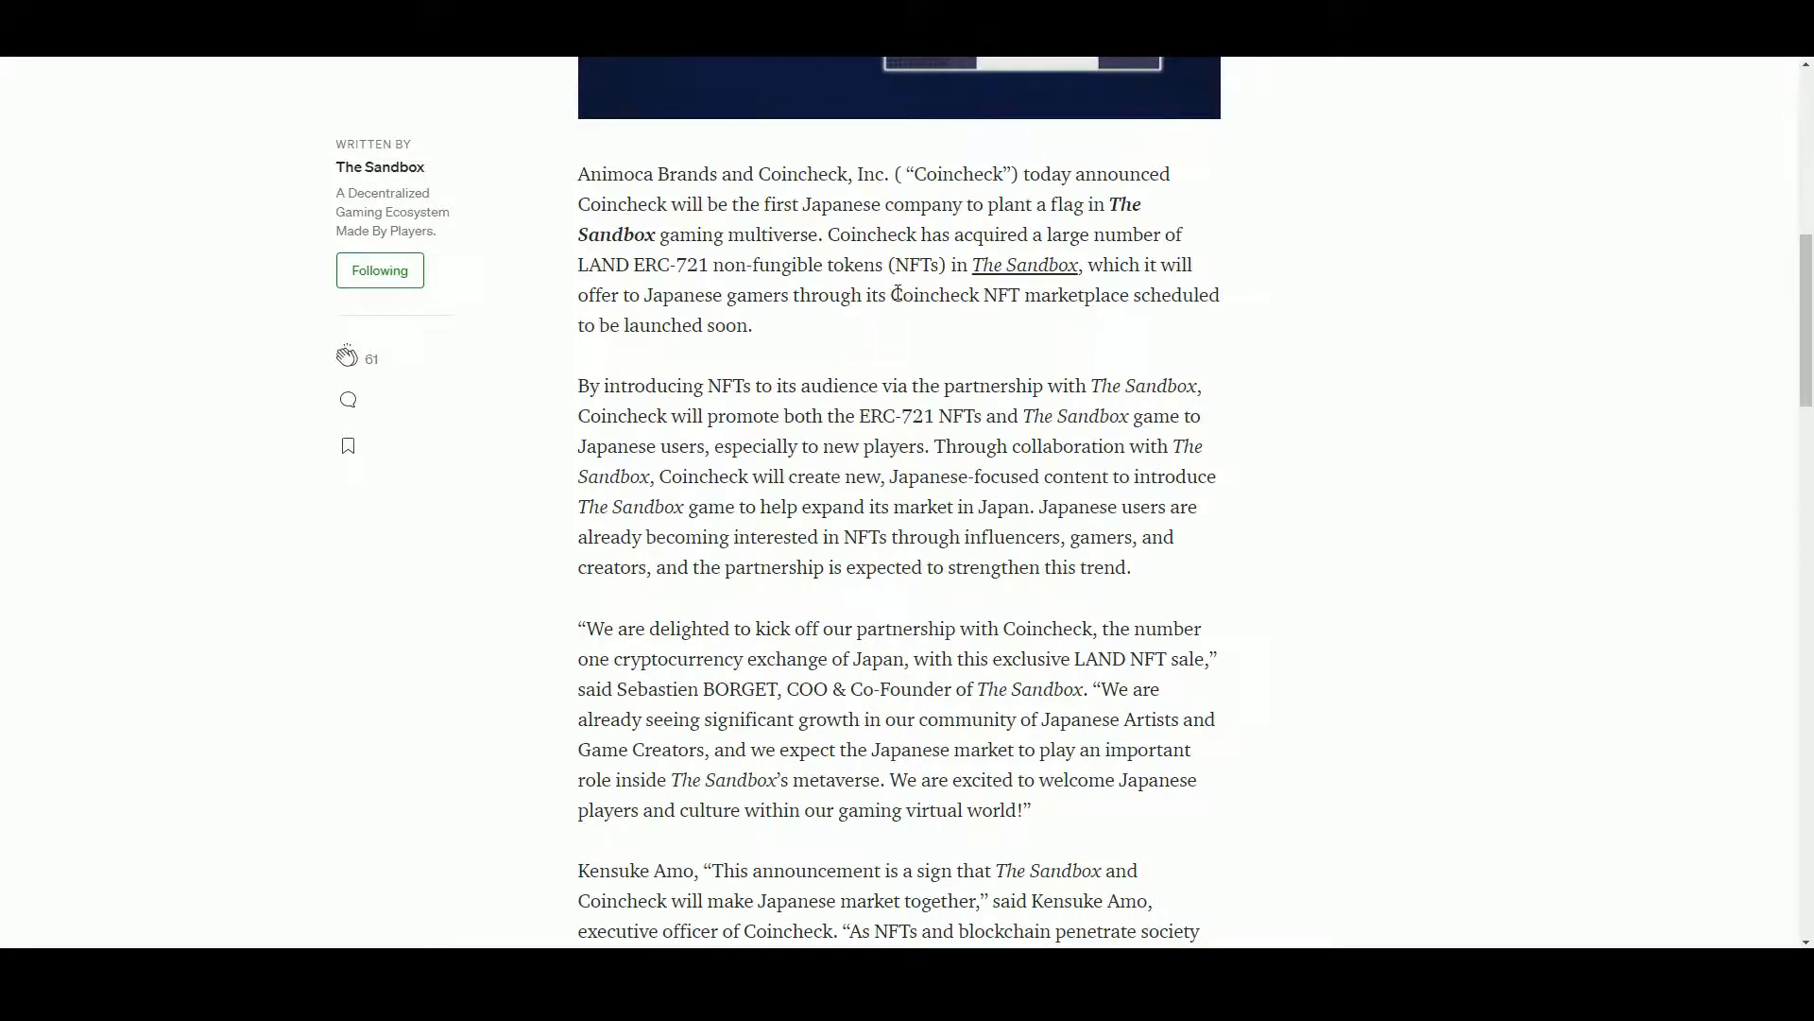
drag(894, 294, 750, 325)
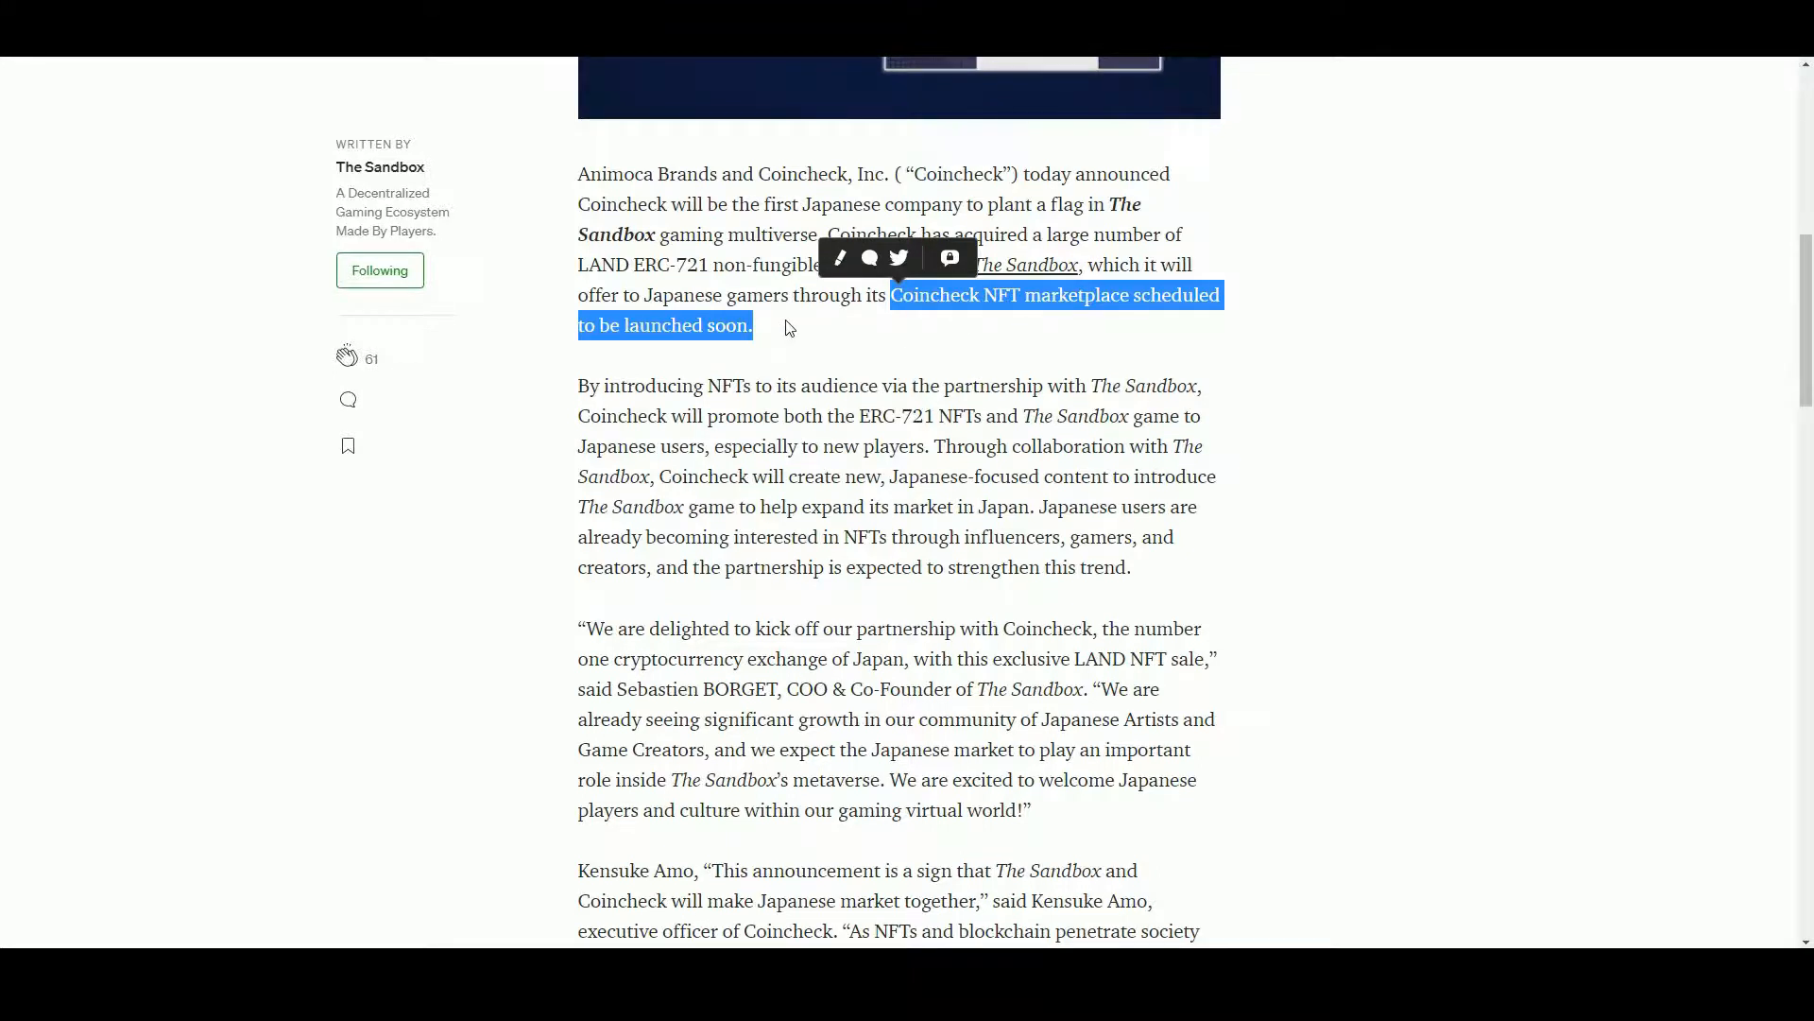
mouse_move(998, 347)
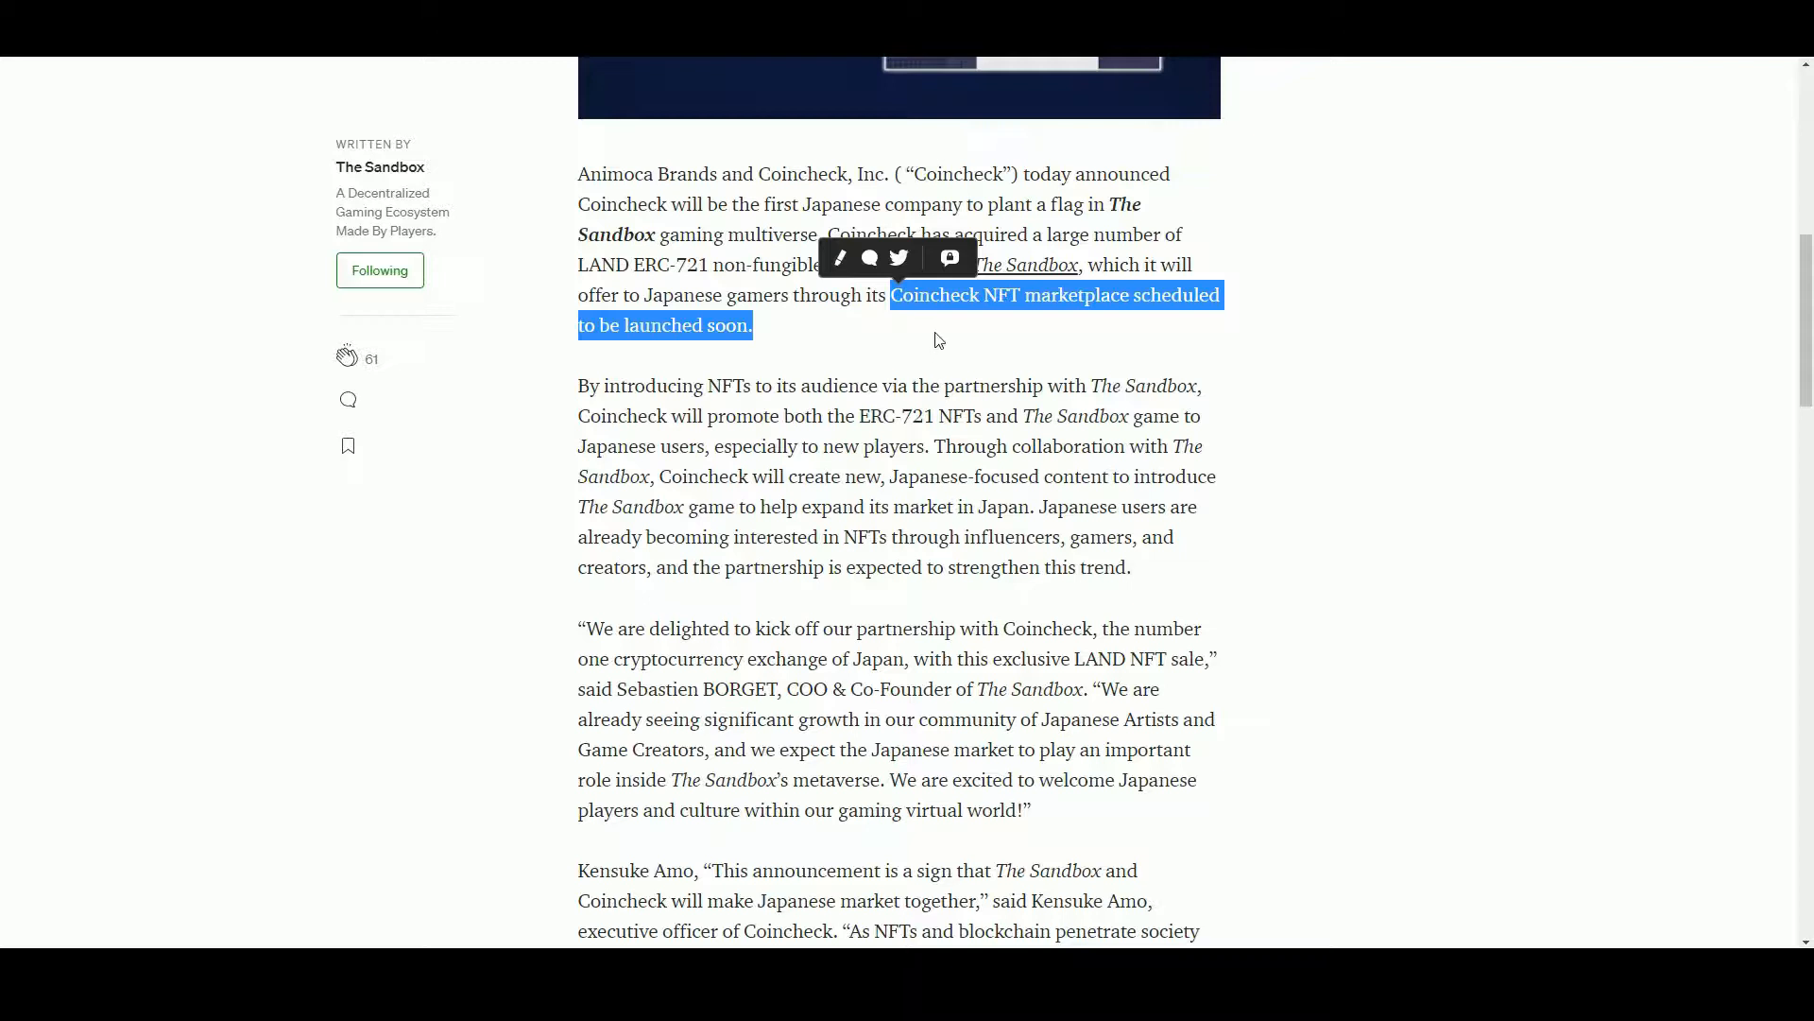
mouse_move(928, 386)
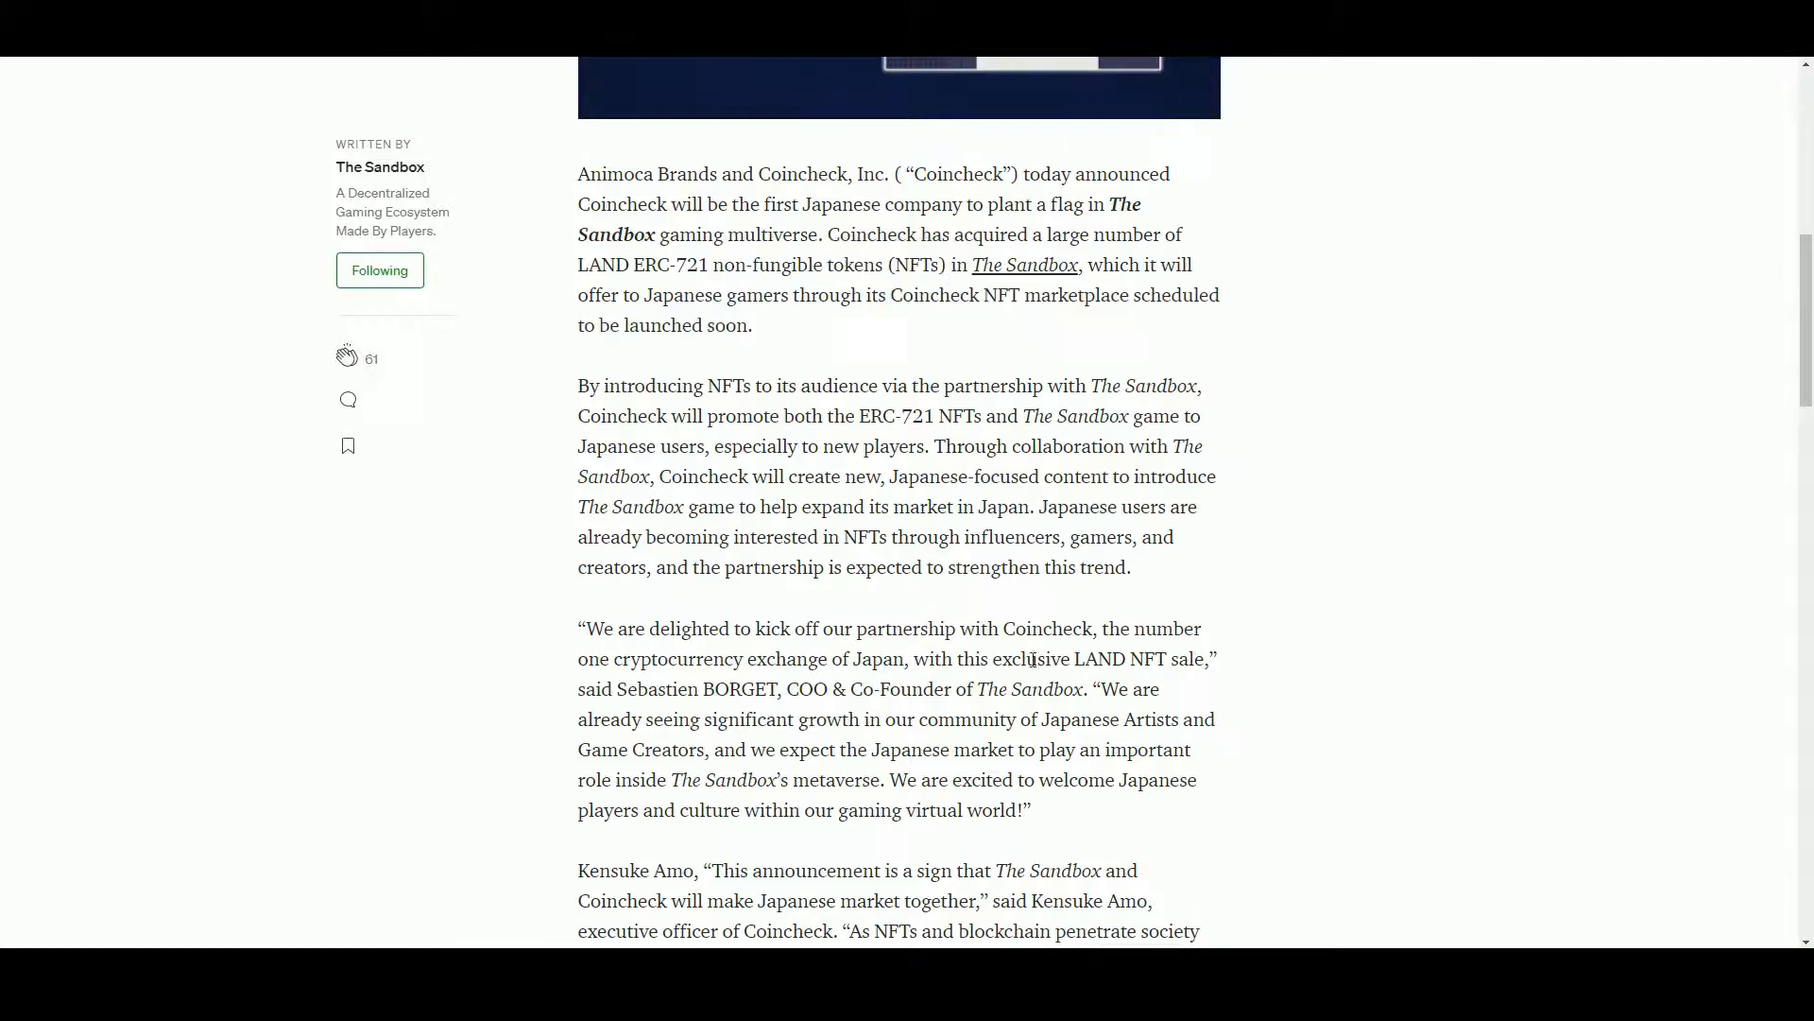
scroll(down, 3)
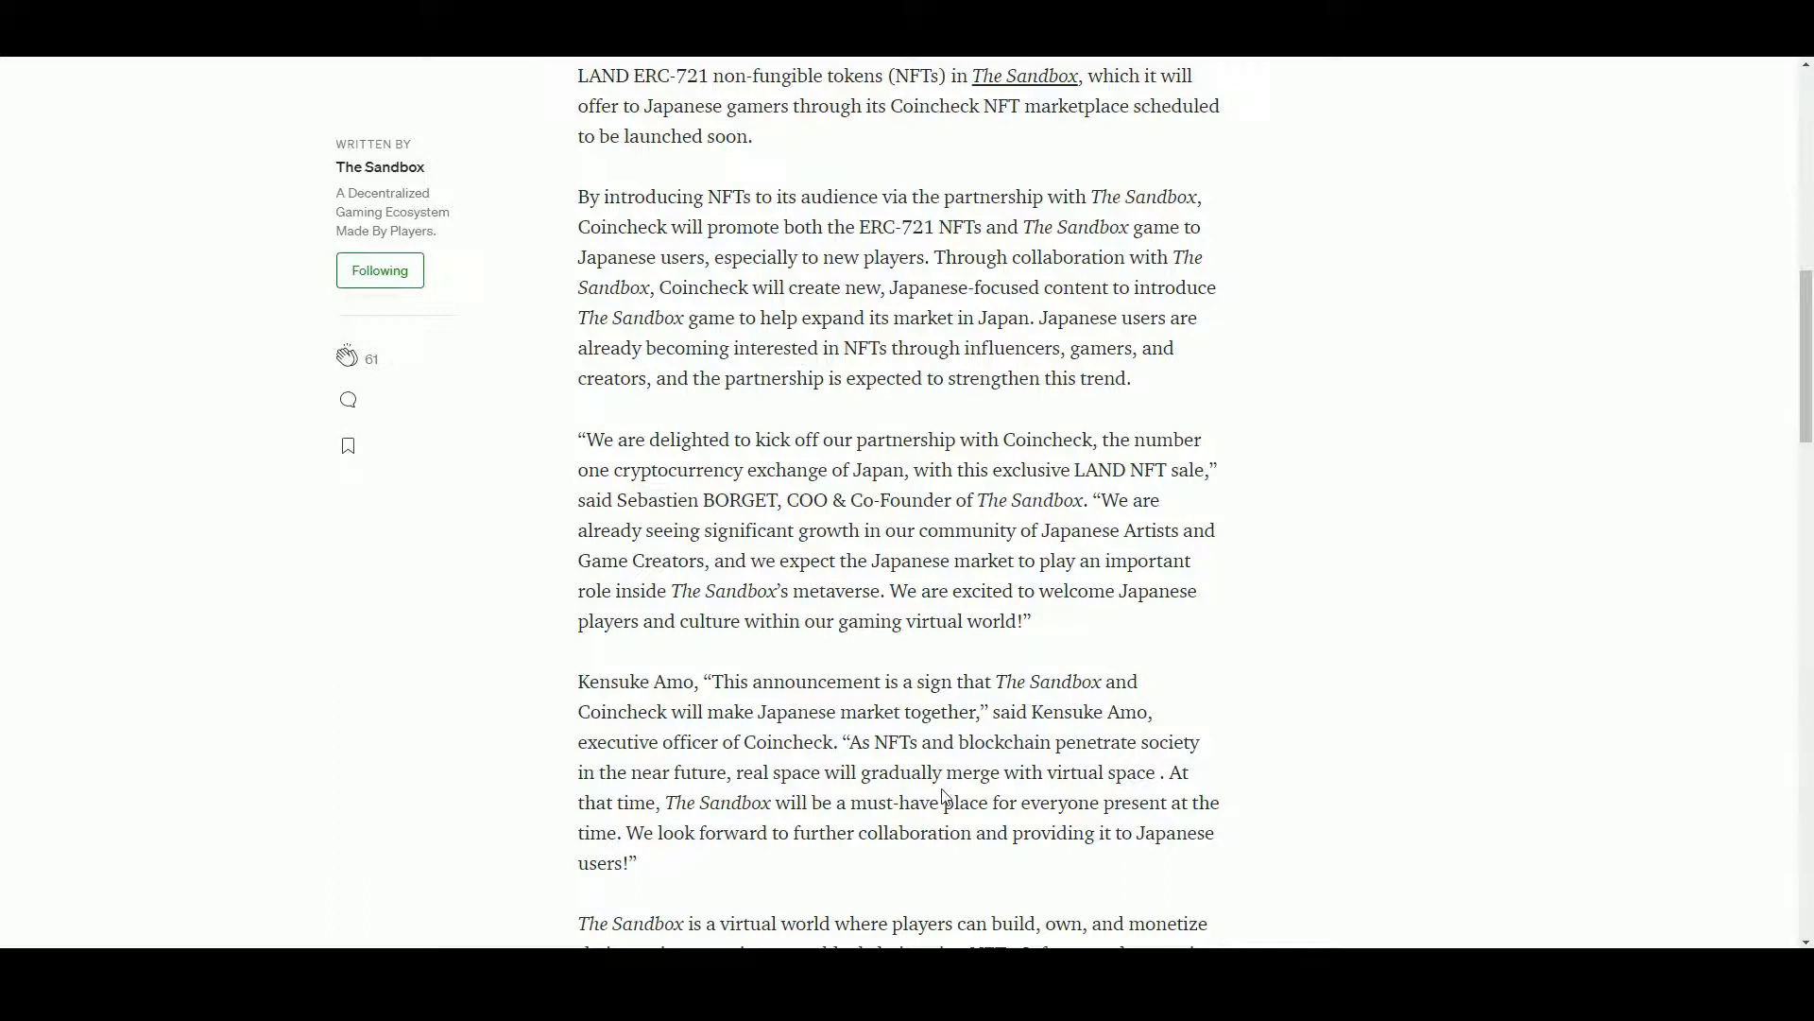
mouse_move(867, 539)
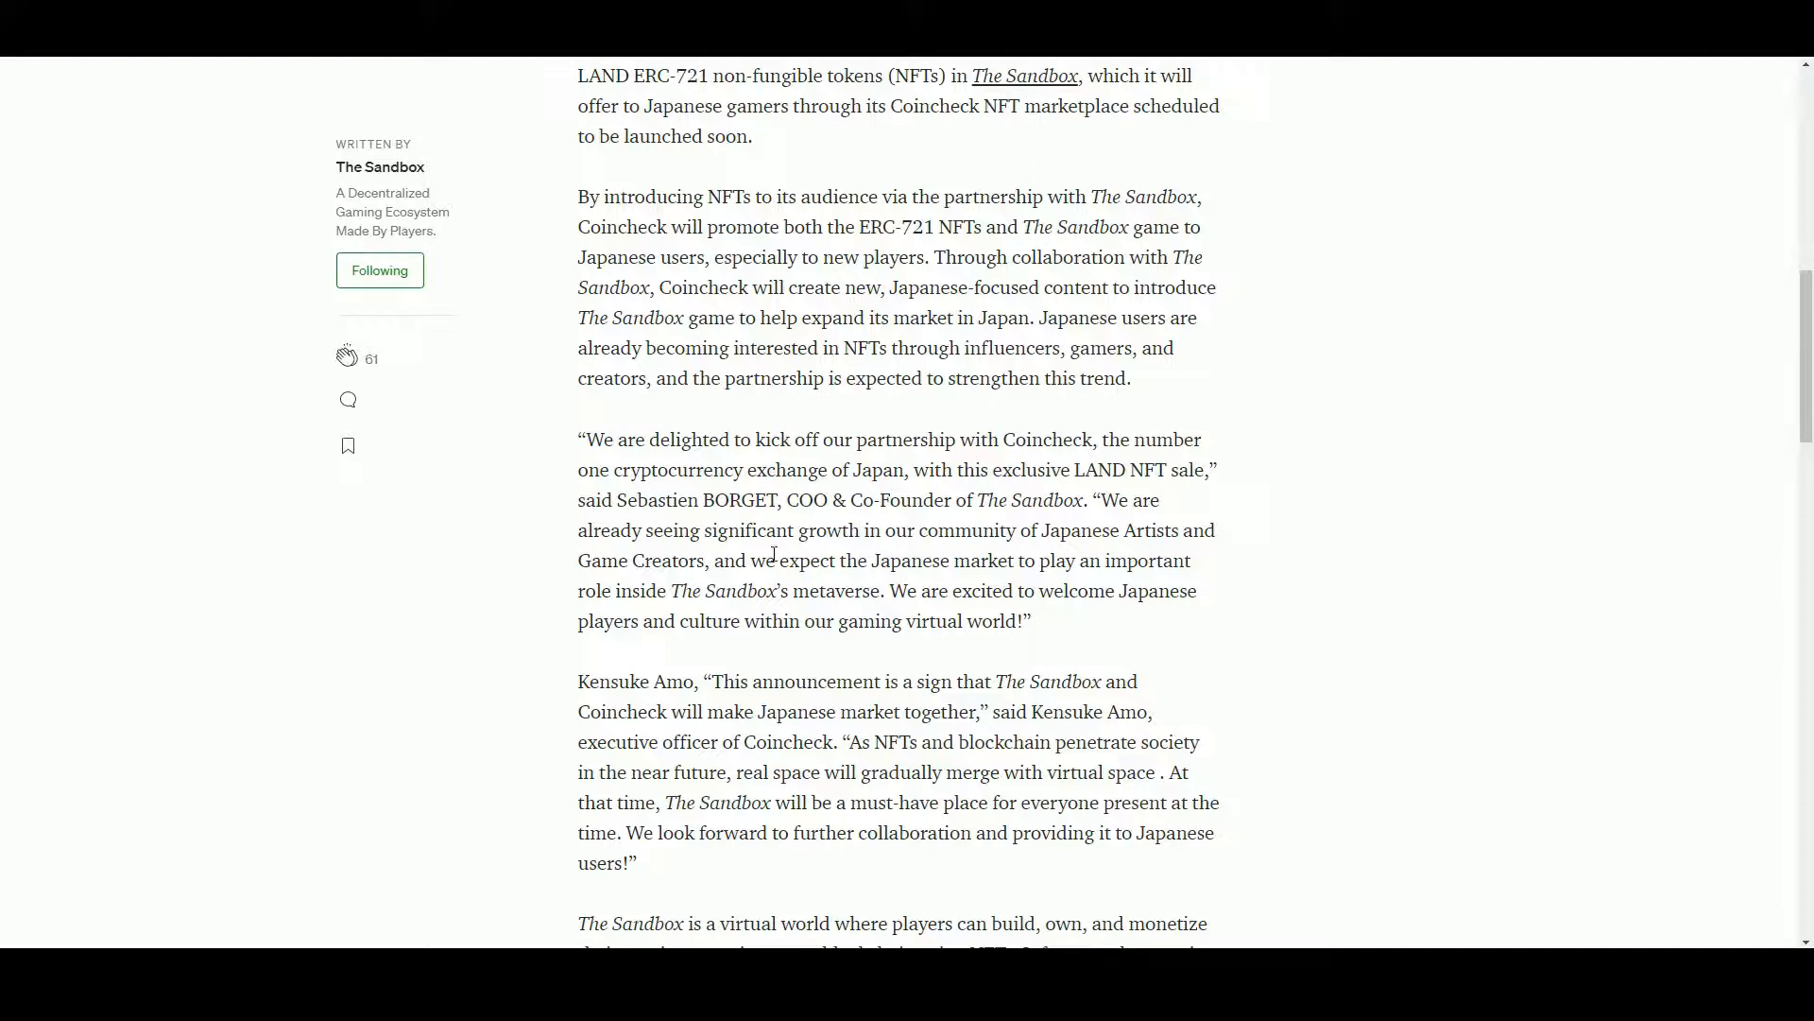
mouse_move(787, 463)
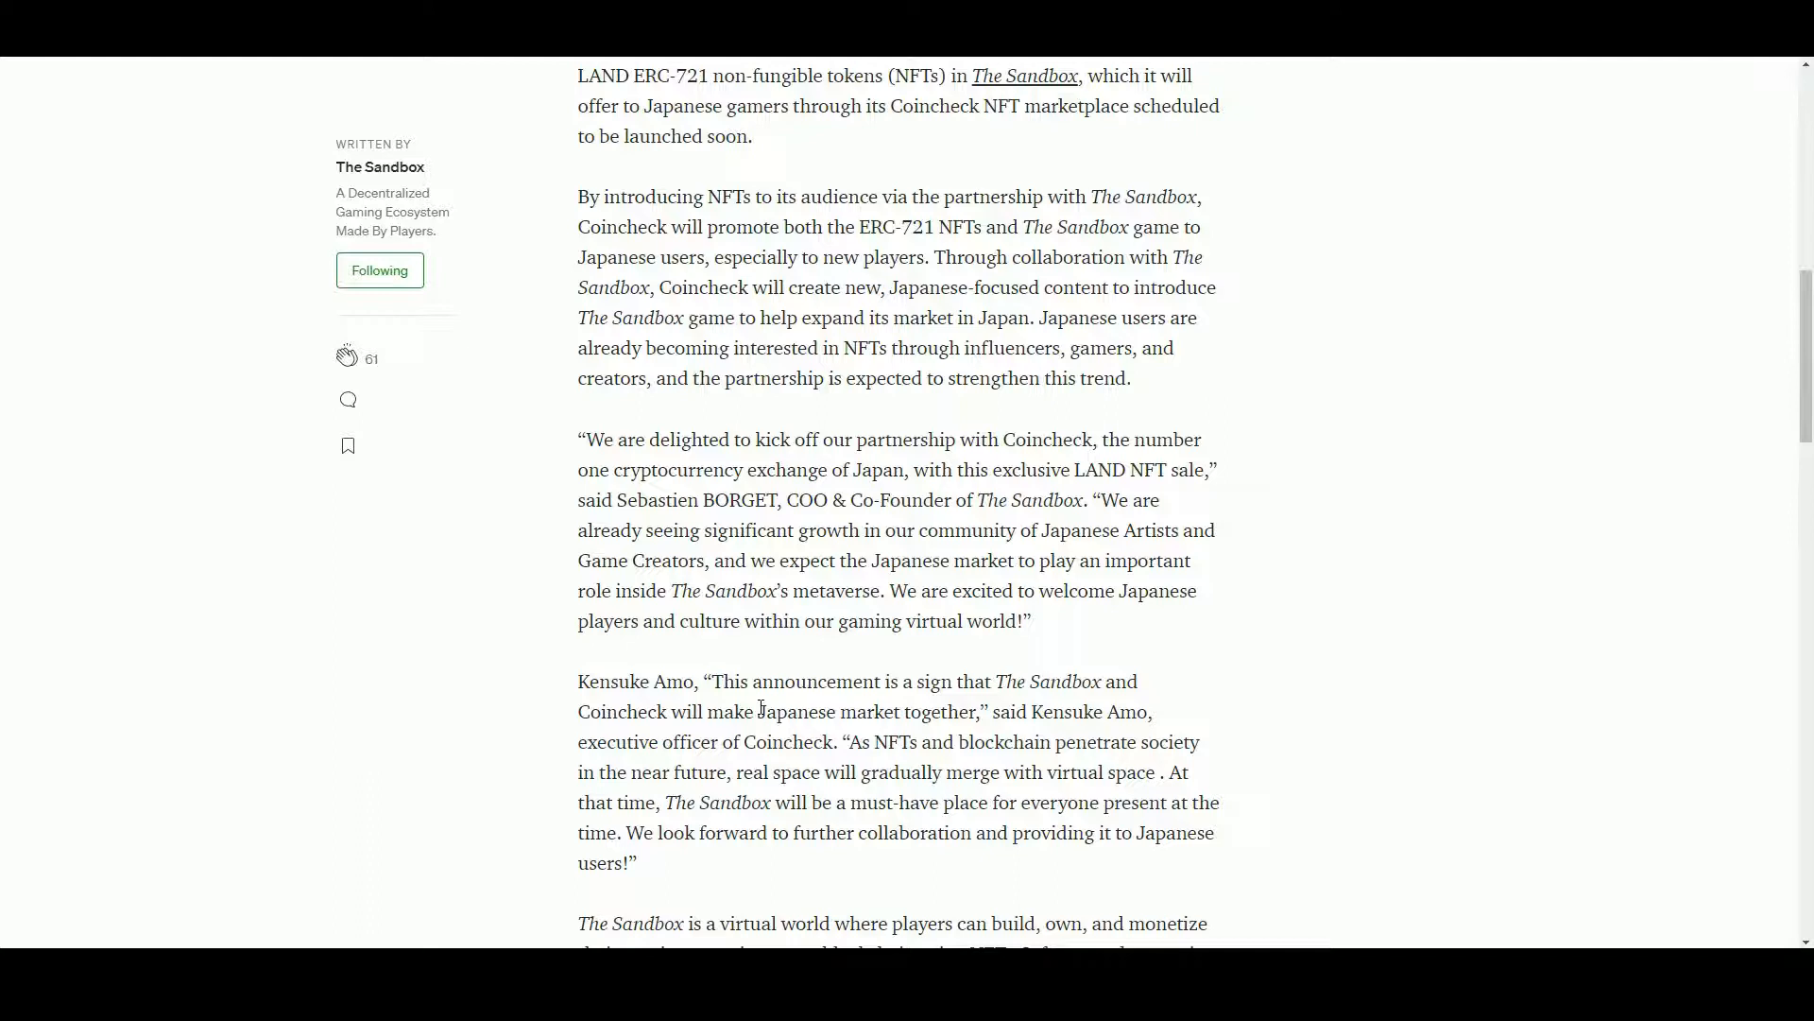
mouse_move(805, 704)
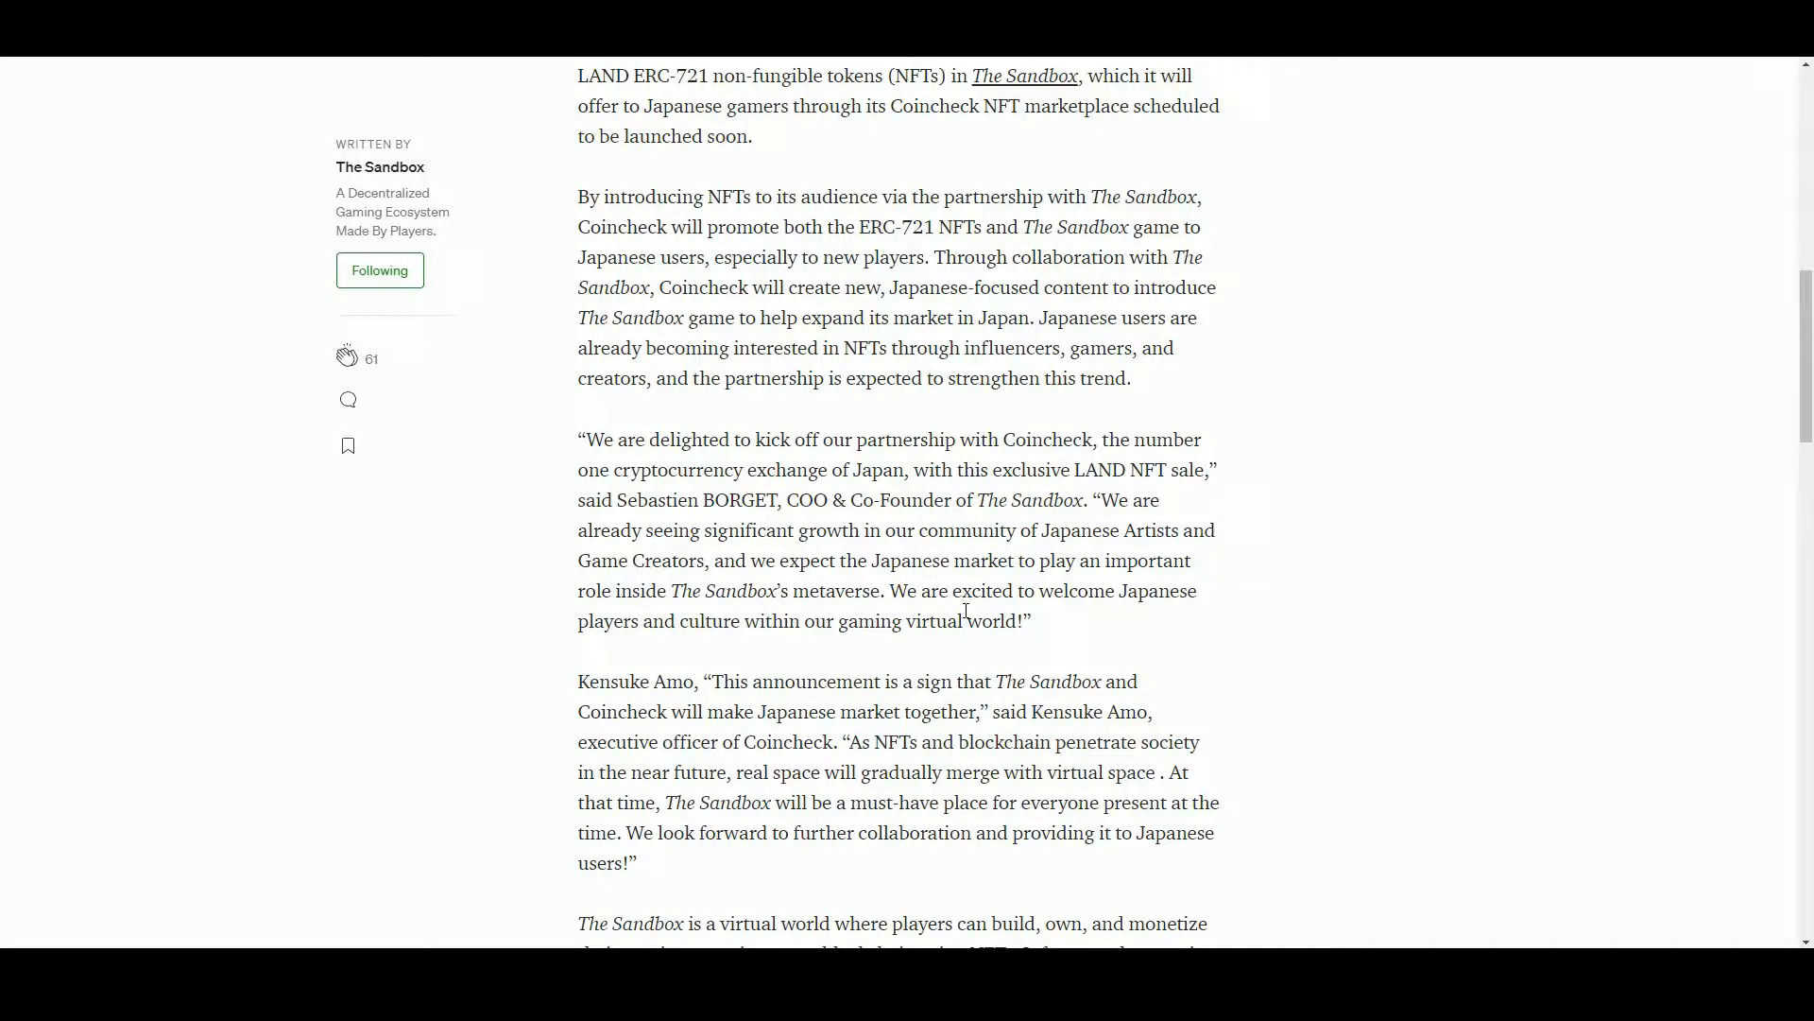
scroll(down, 3)
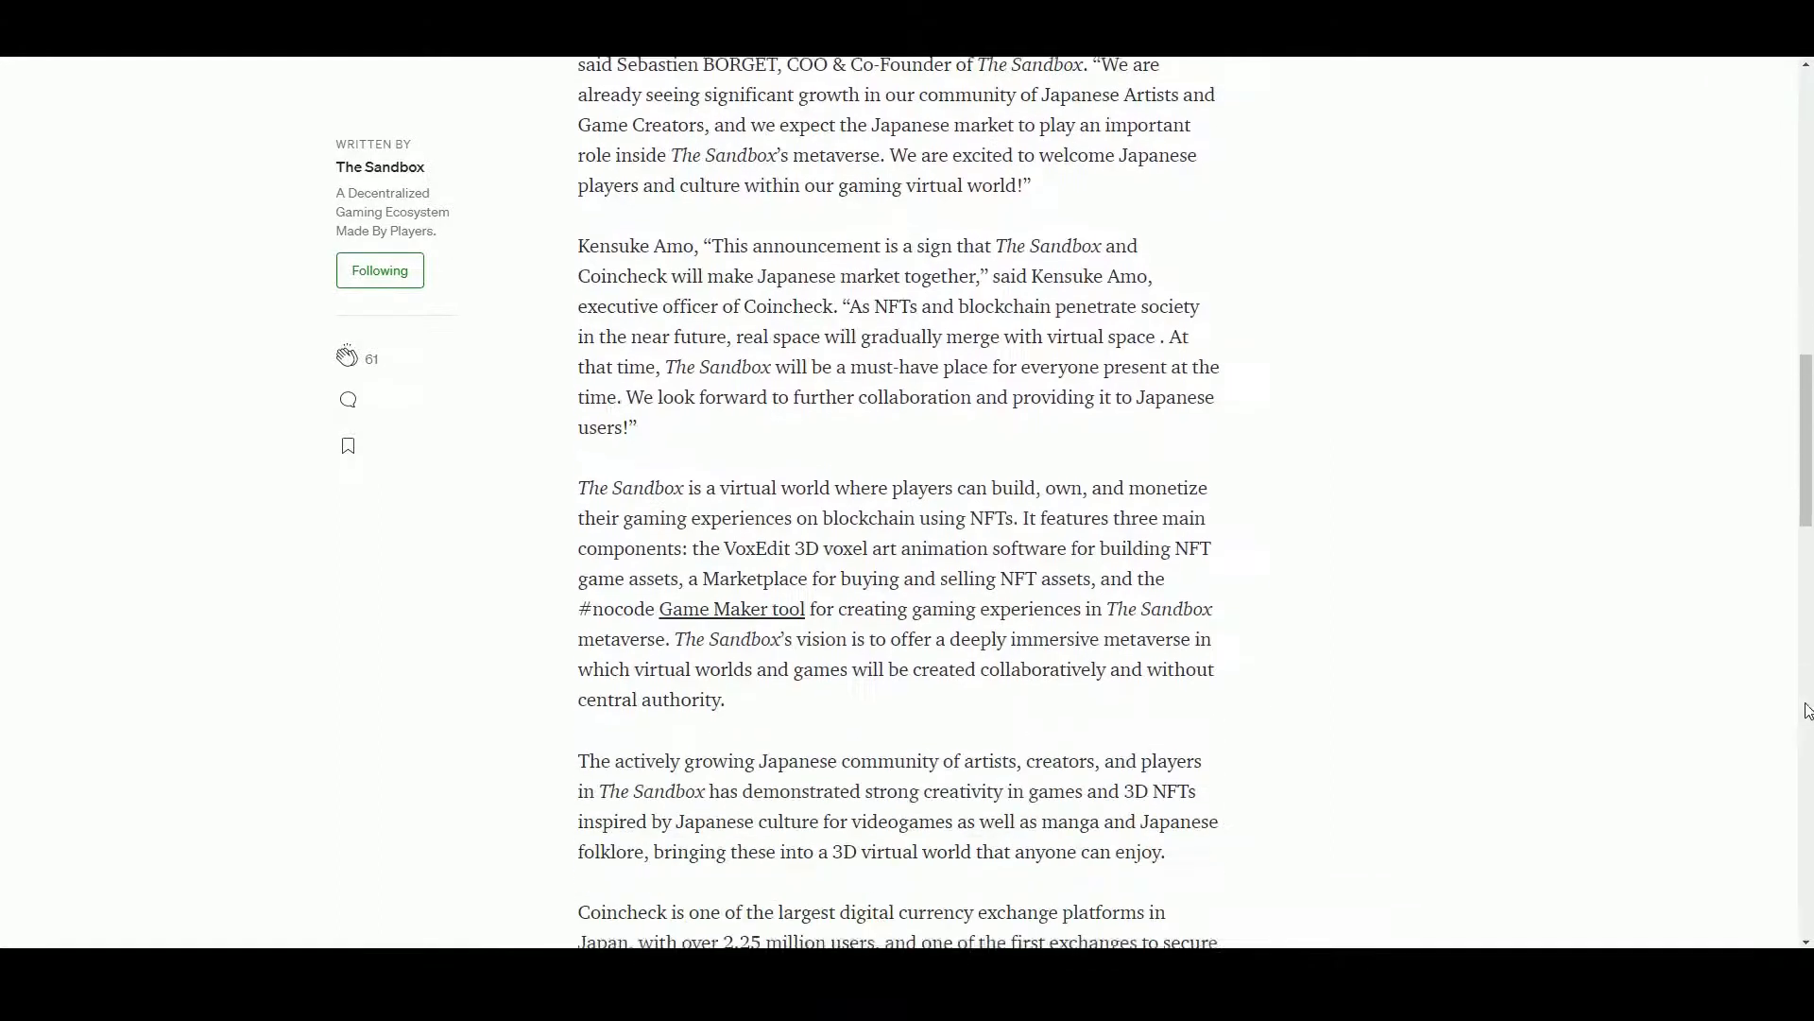
scroll(down, 3)
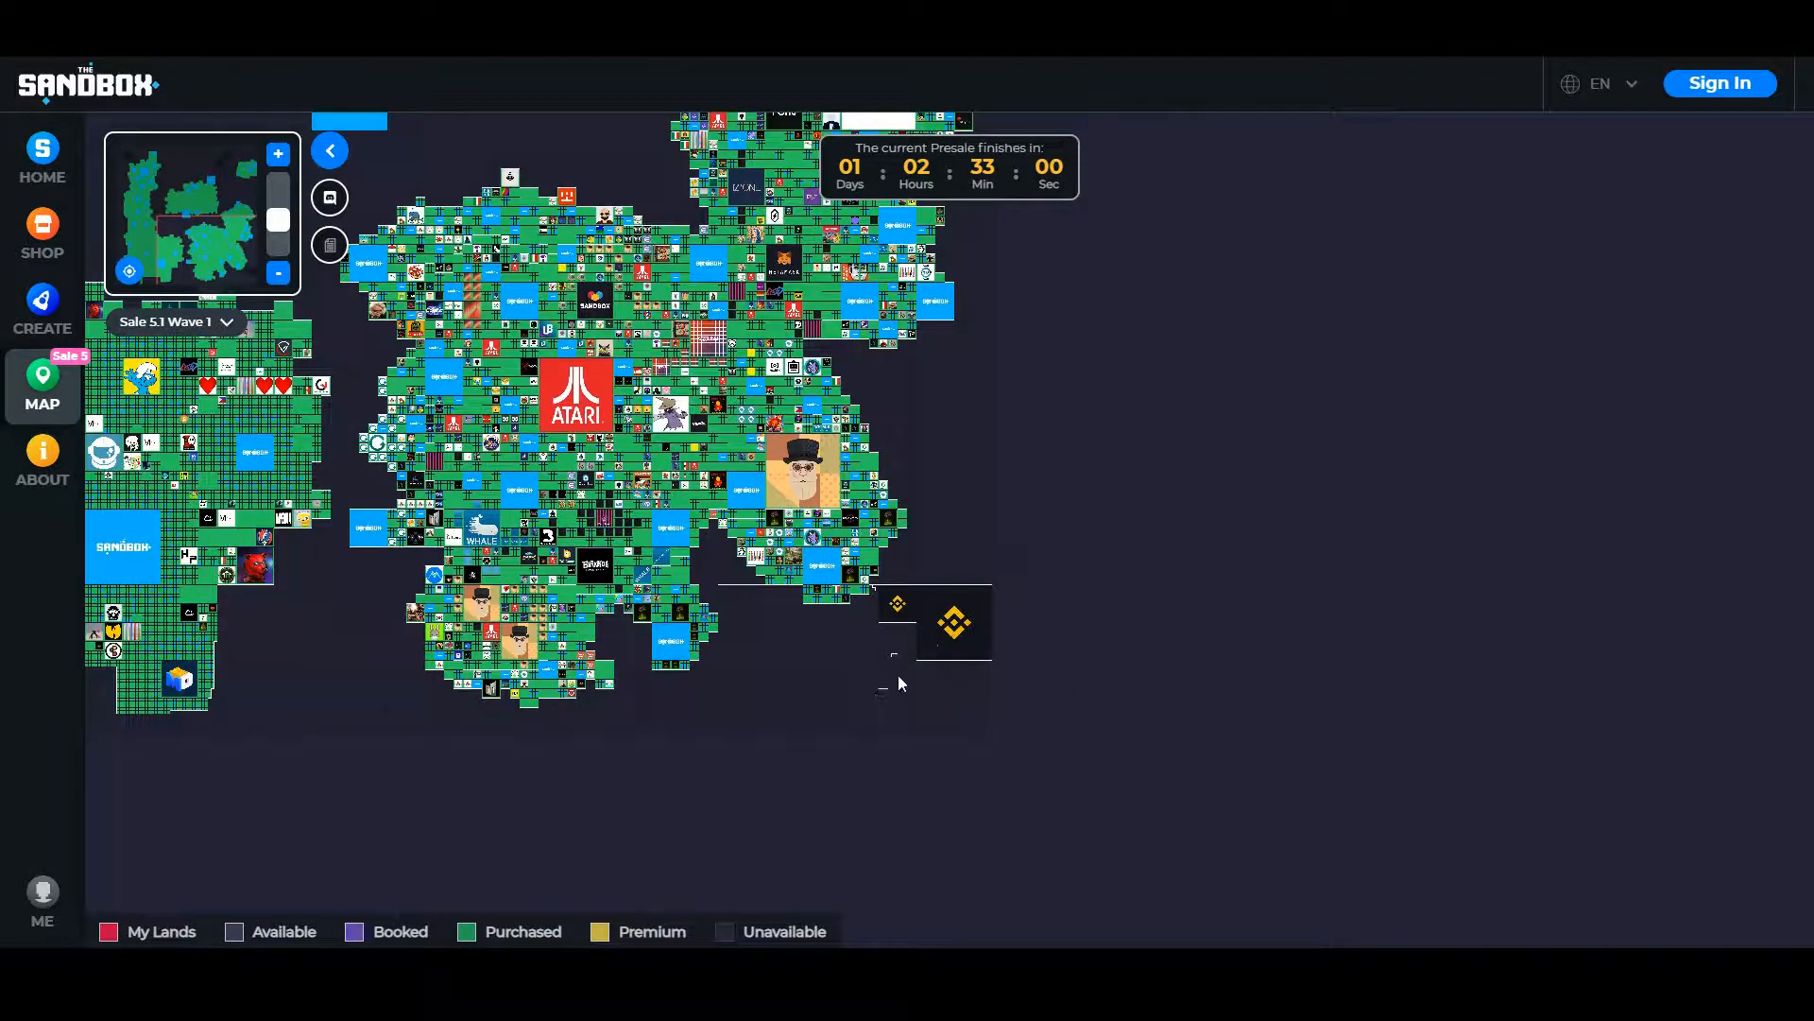
mouse_move(793, 635)
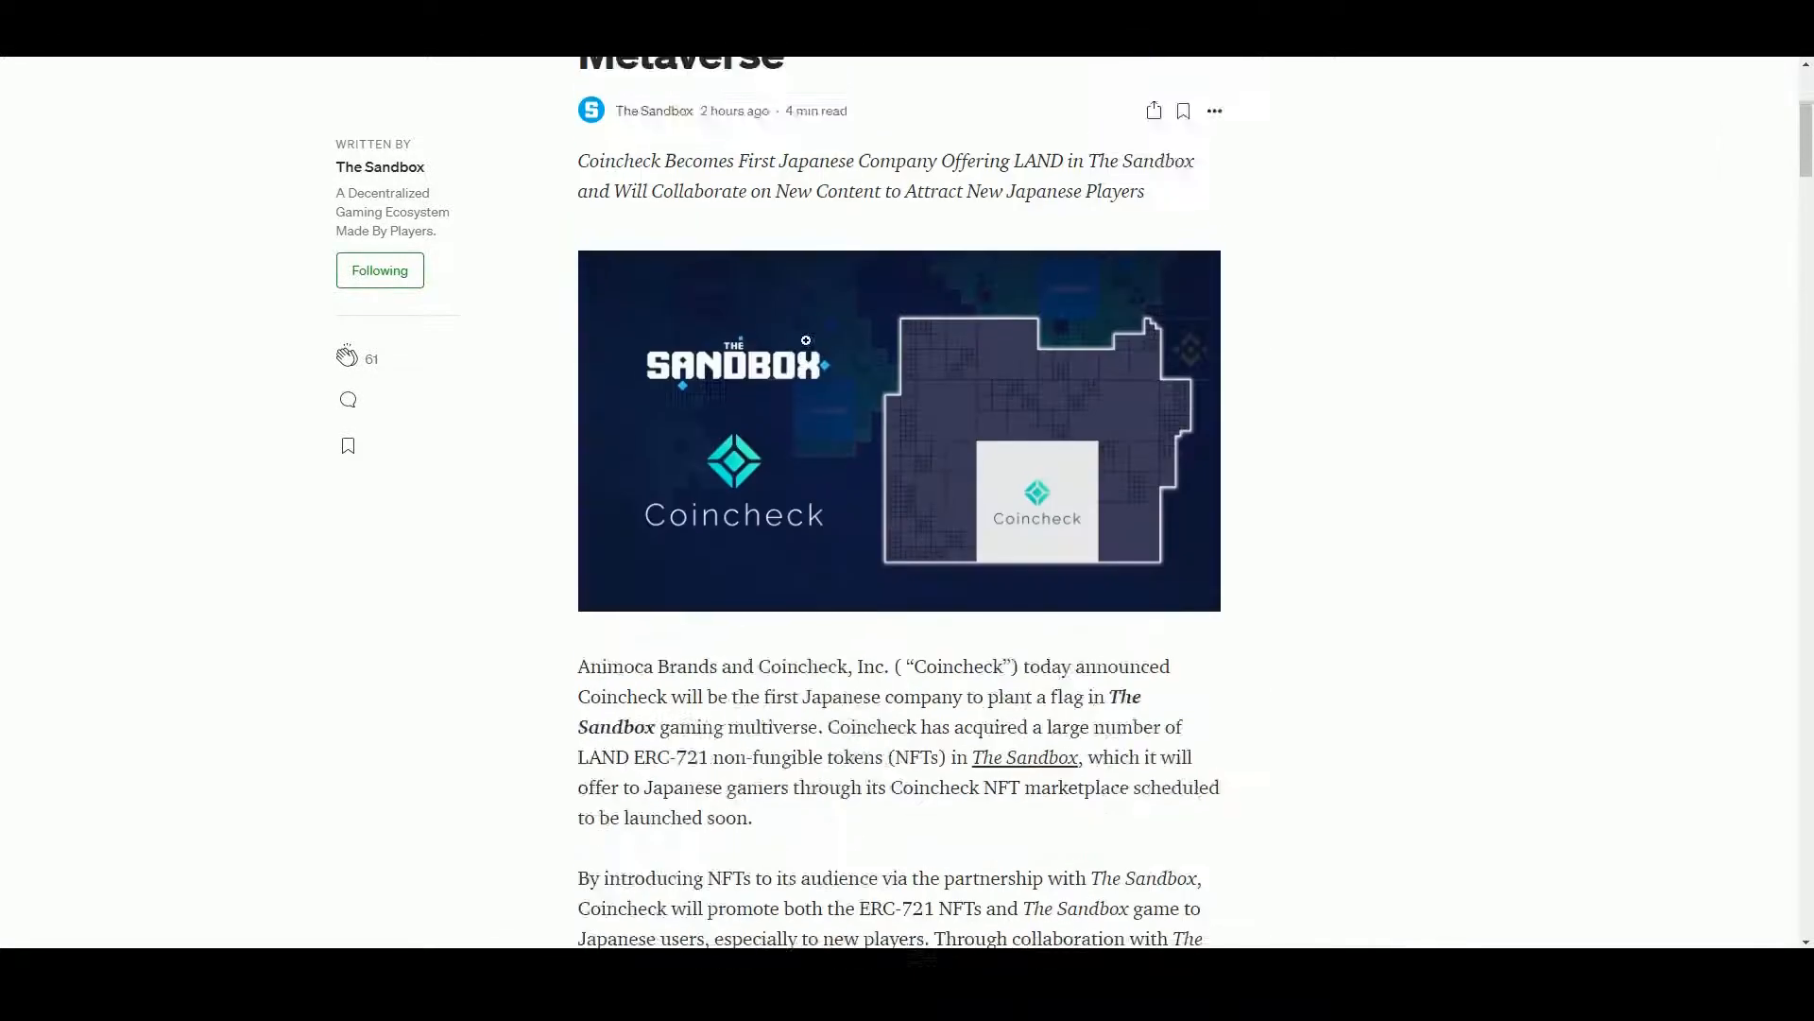
Scroll the Coincheck article to bring its LAND map image into view
scroll(down, 3)
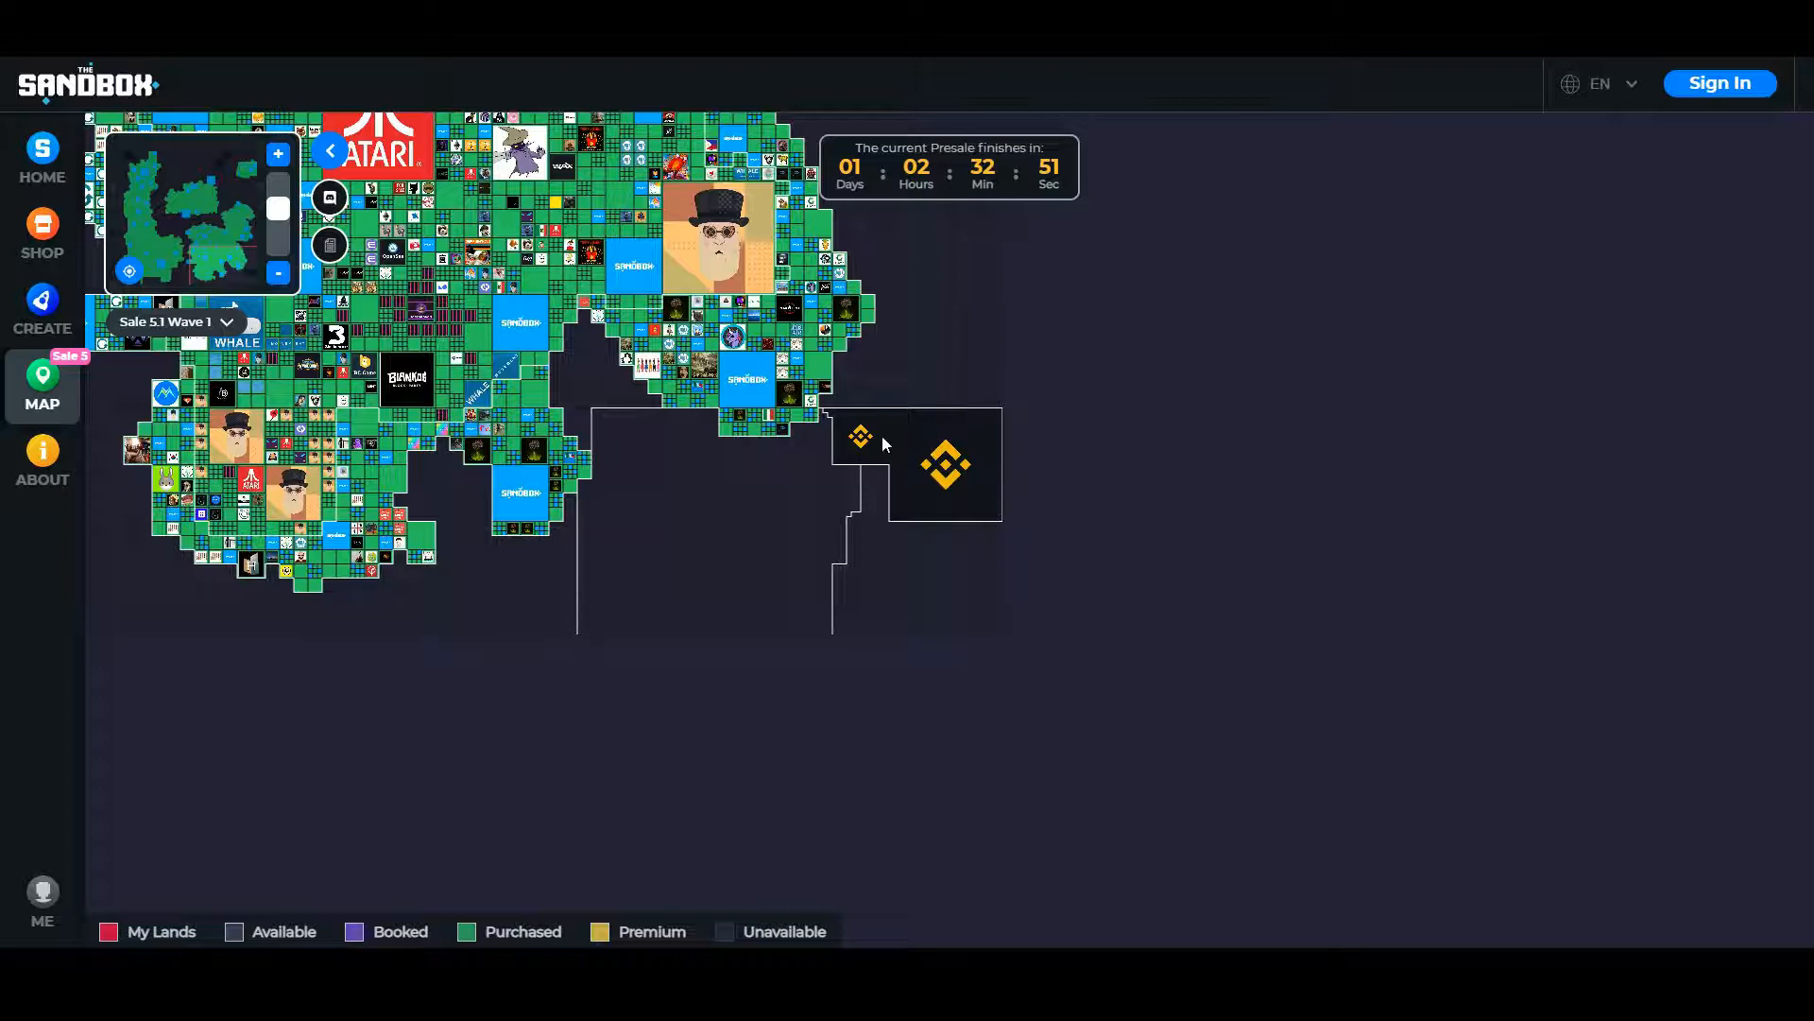
mouse_move(923, 497)
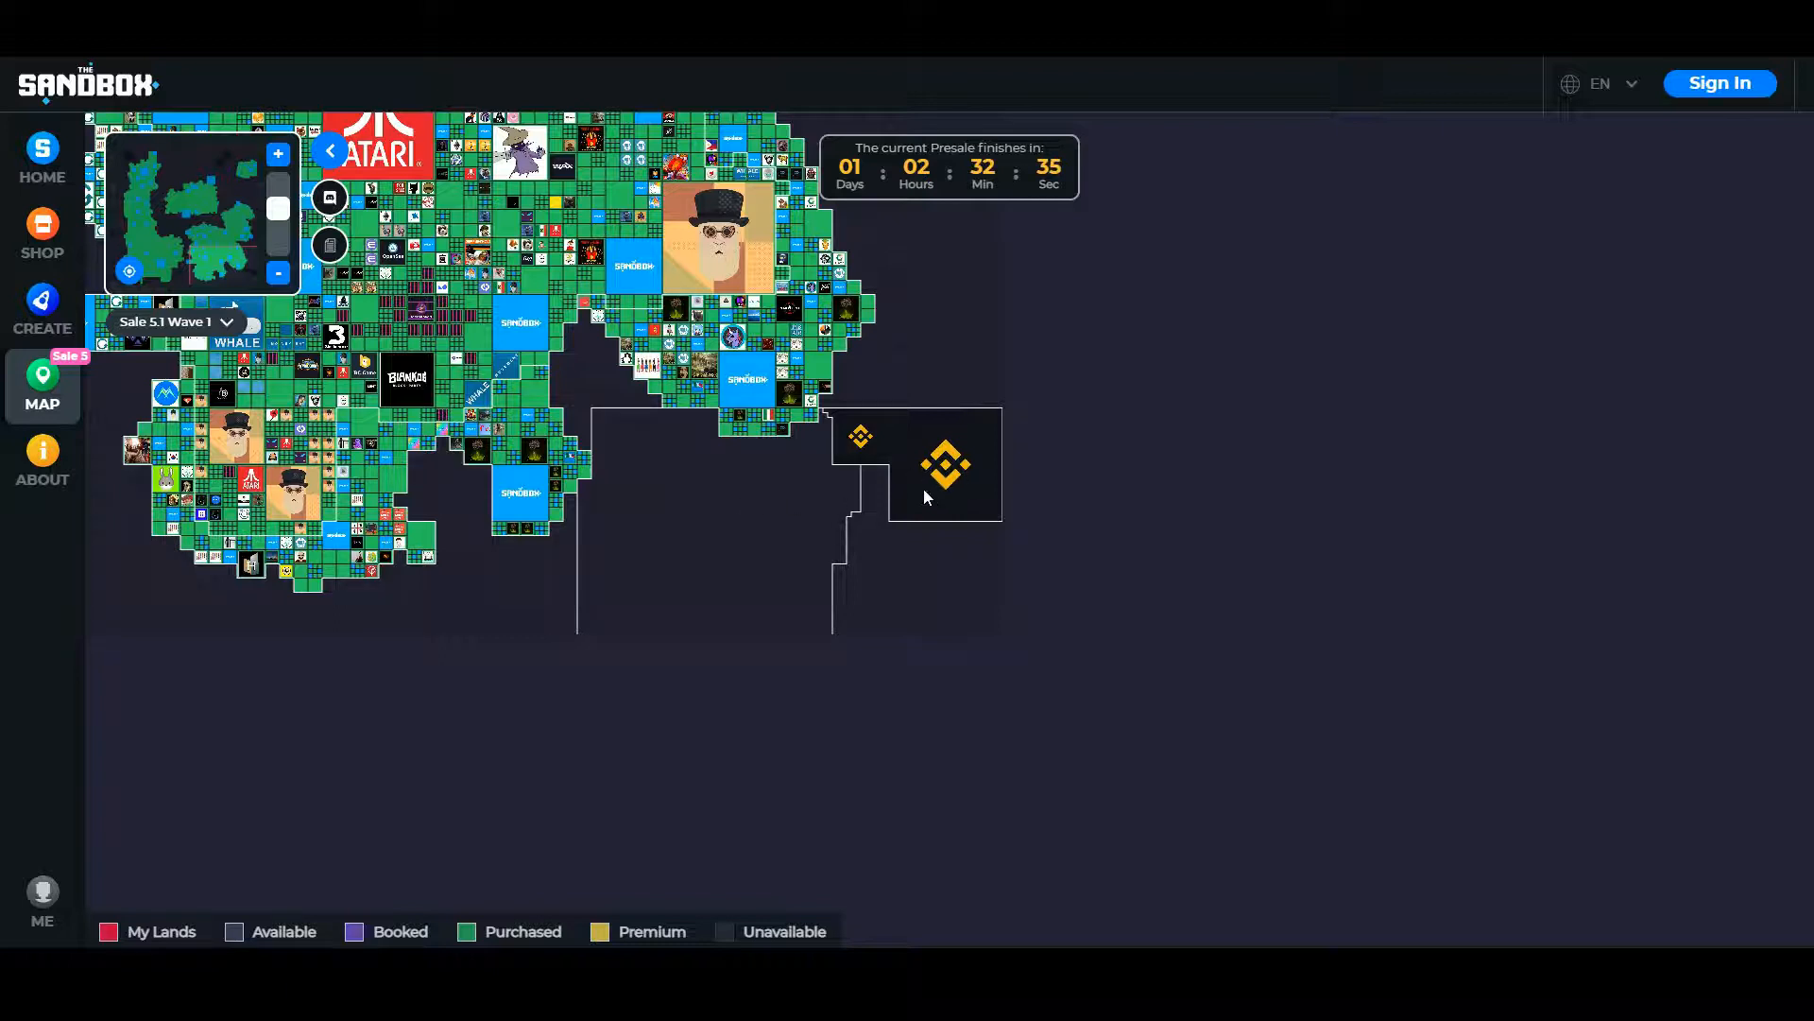
mouse_move(559, 456)
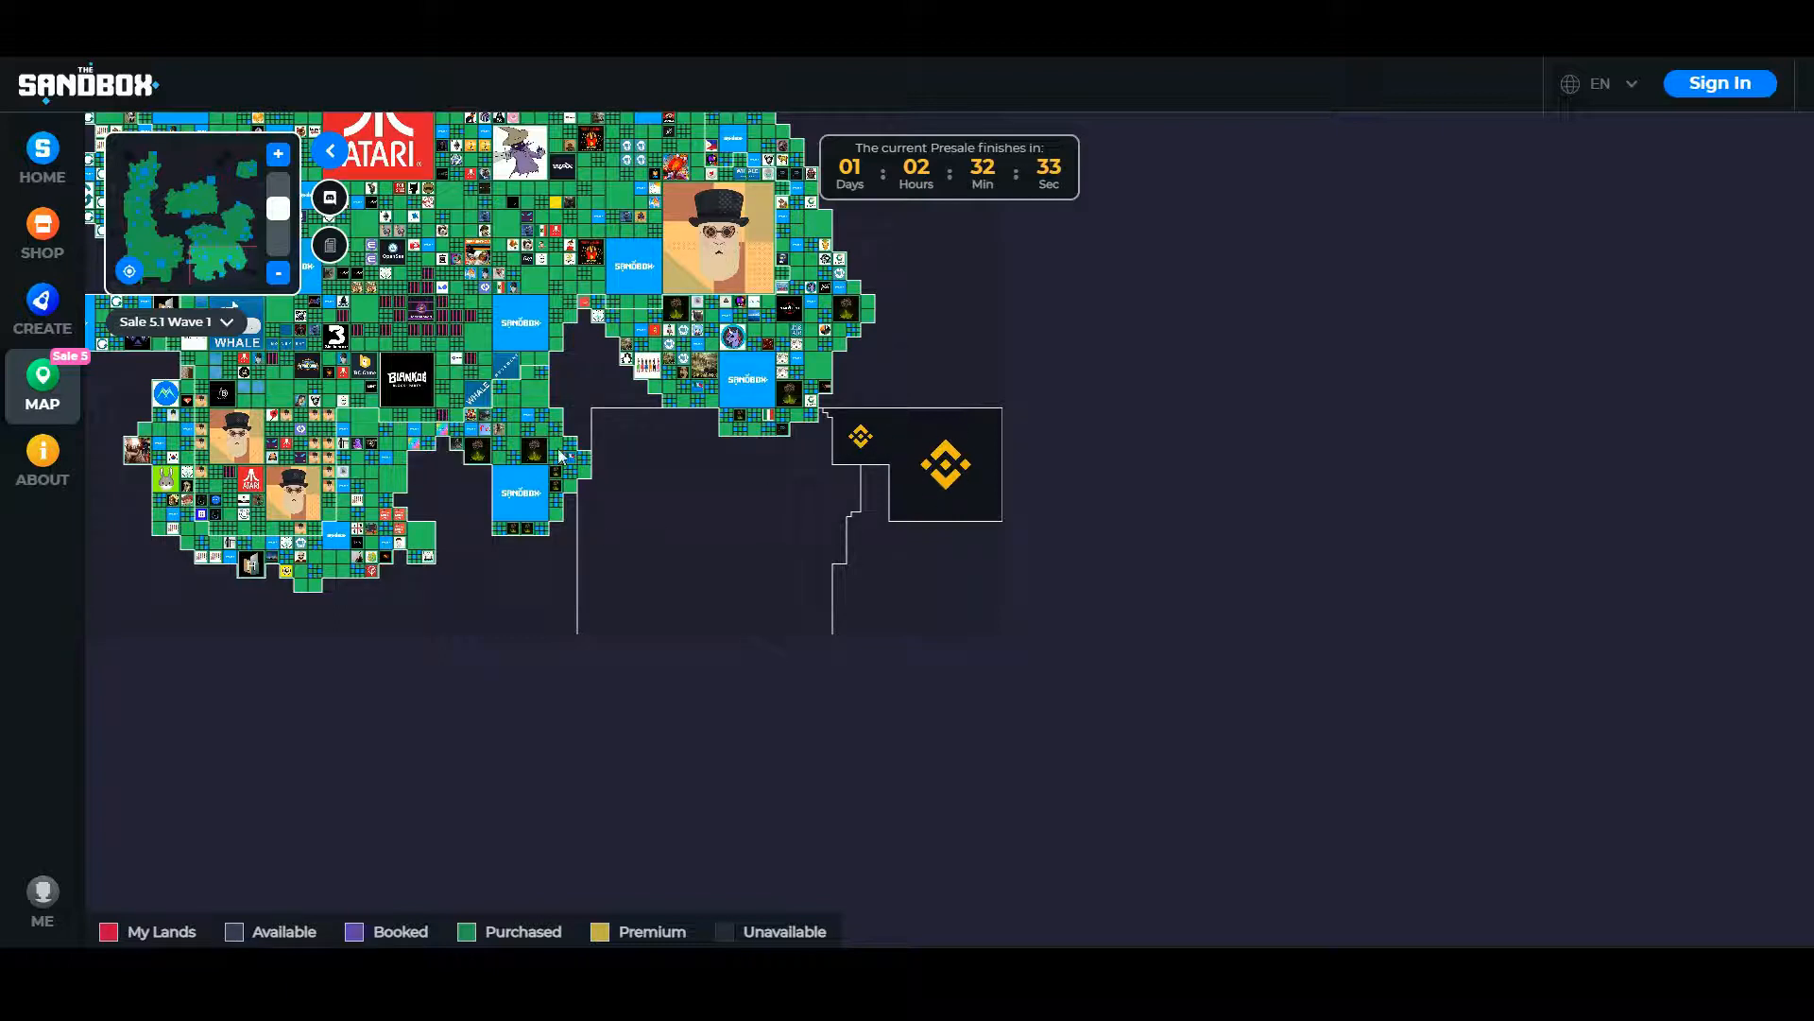
mouse_move(865, 545)
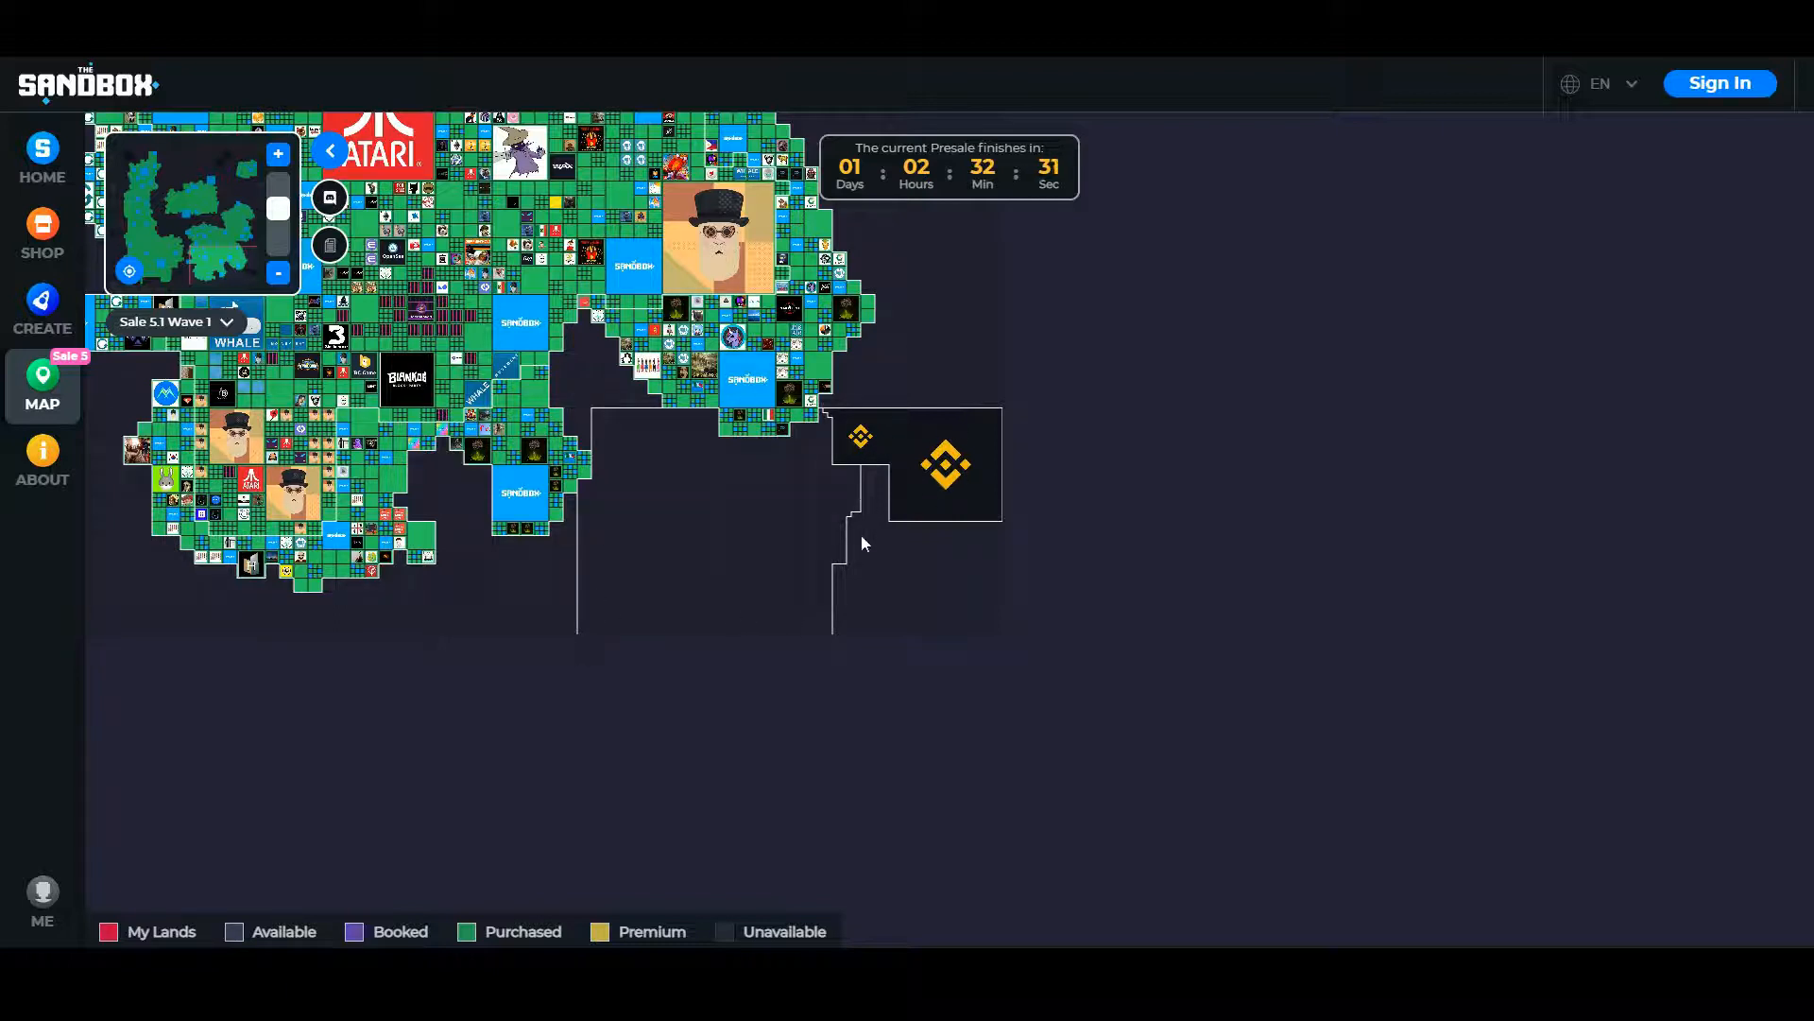
mouse_move(894, 404)
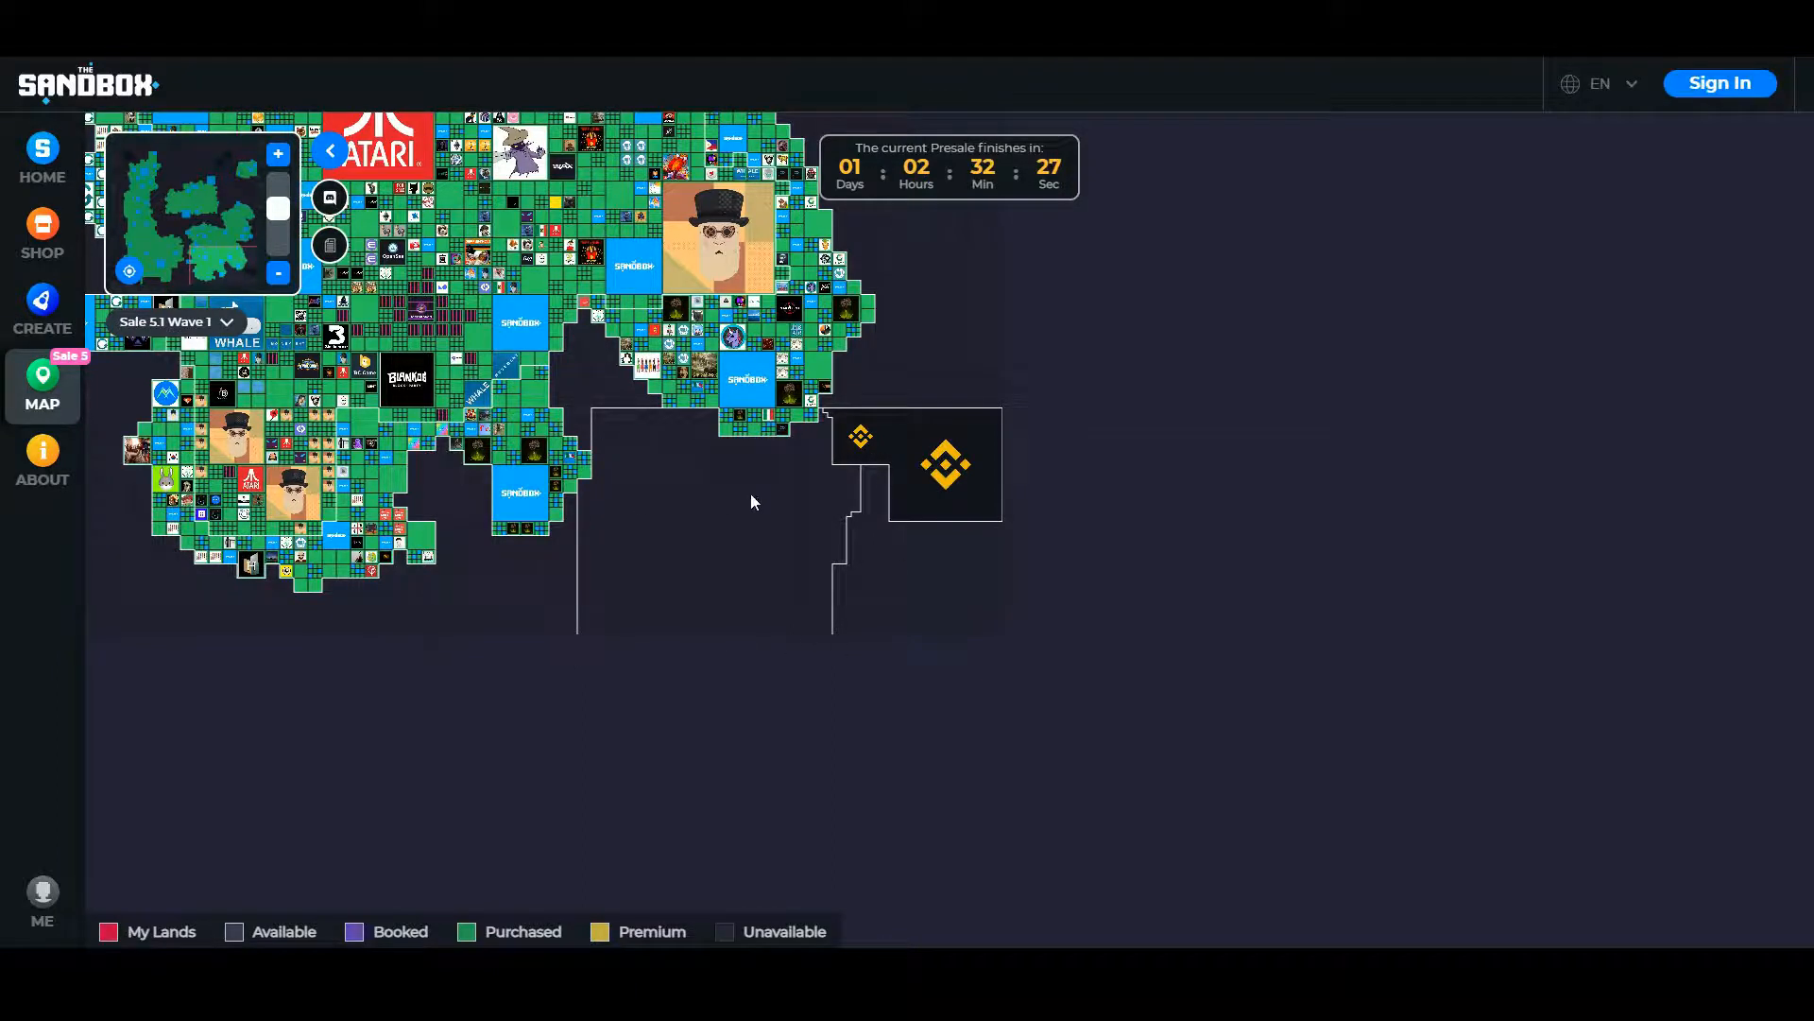
mouse_move(795, 492)
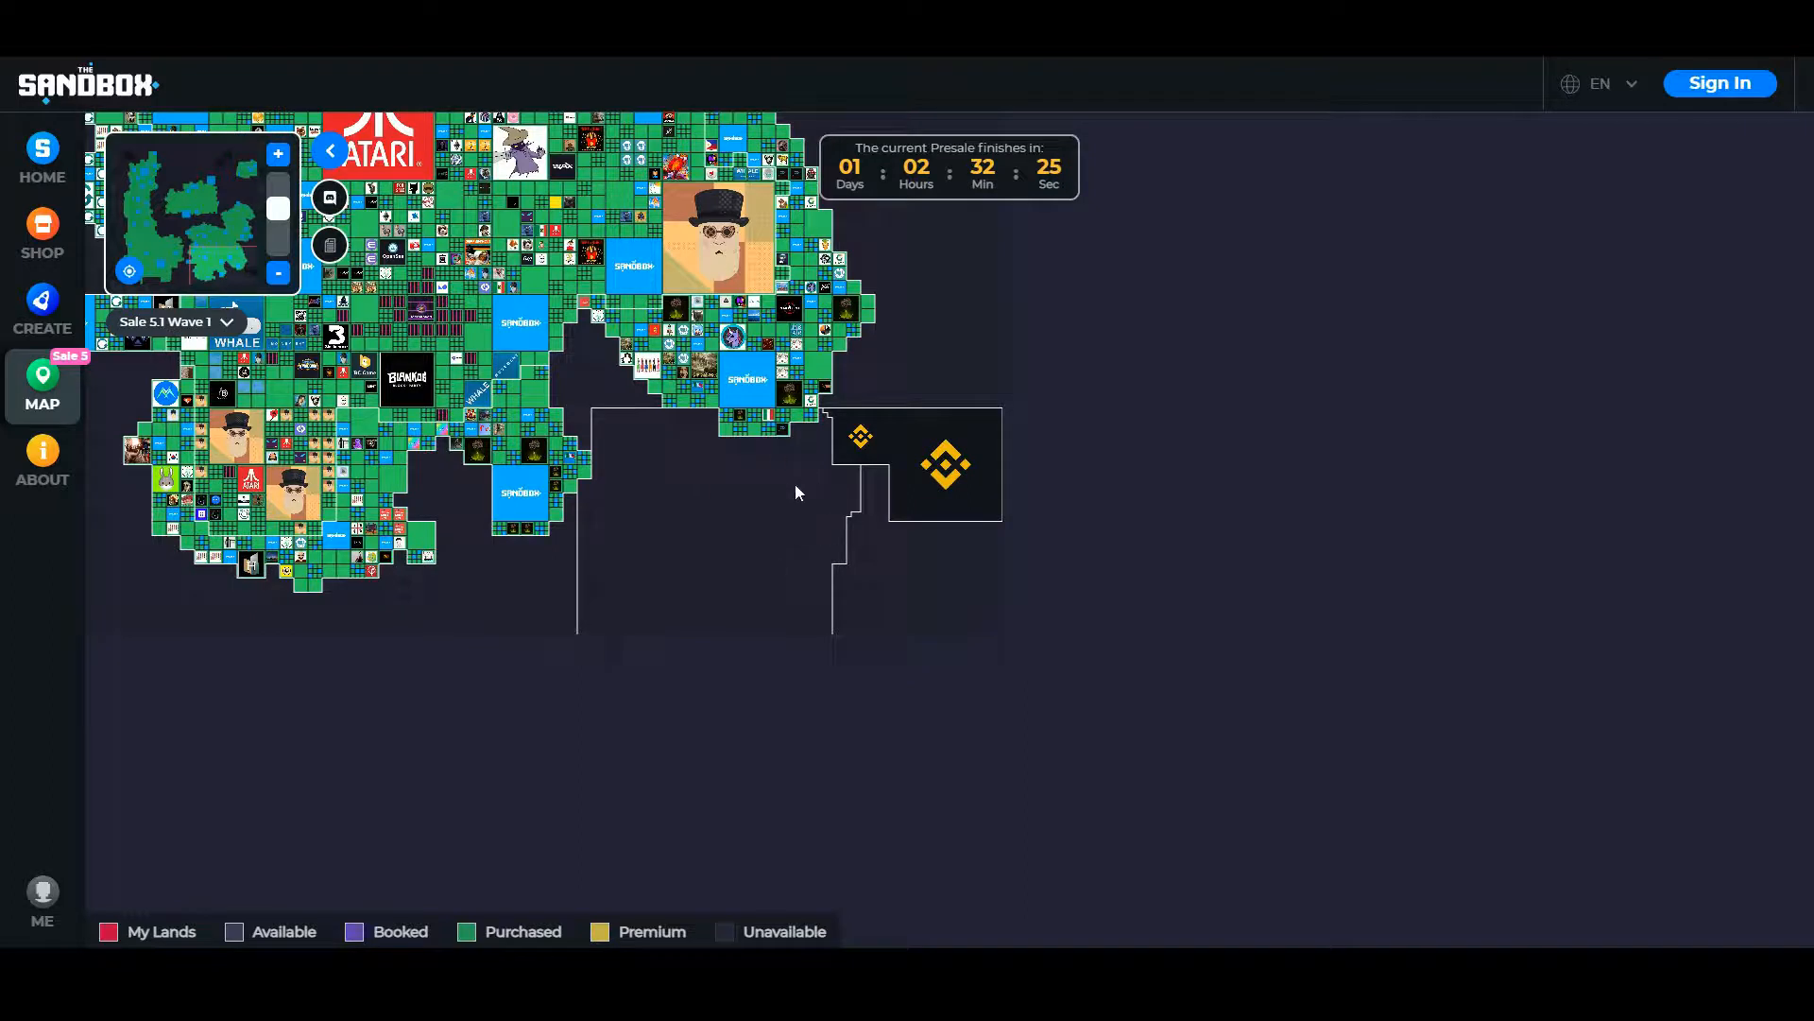